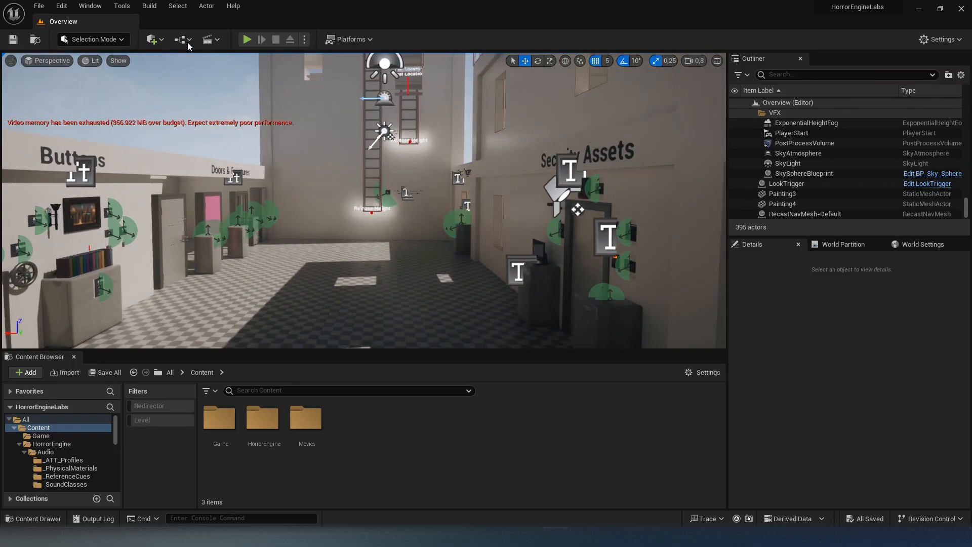
# Step: Place a Nav Mesh Bounds Volume from Quick Add and scale it over the level floor
pyautogui.click(151, 39)
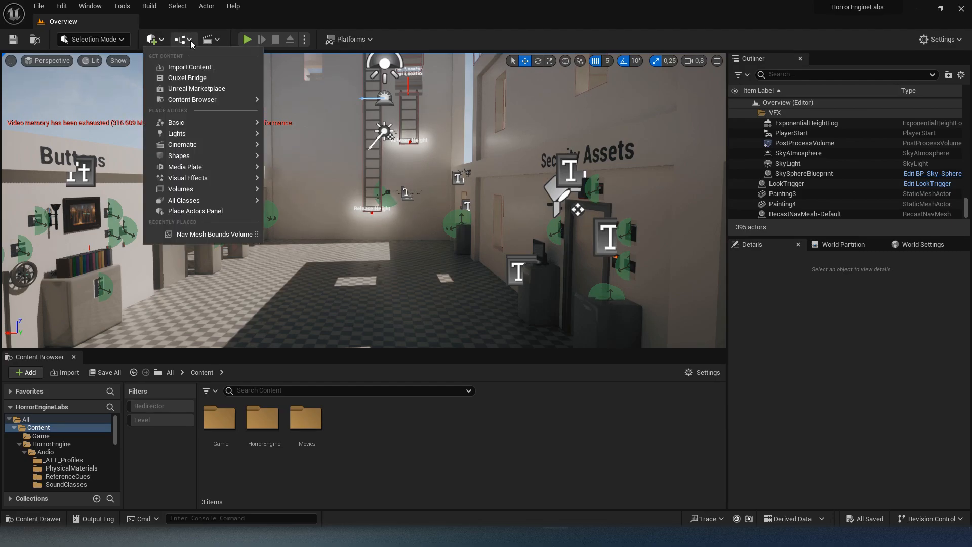
pyautogui.click(213, 234)
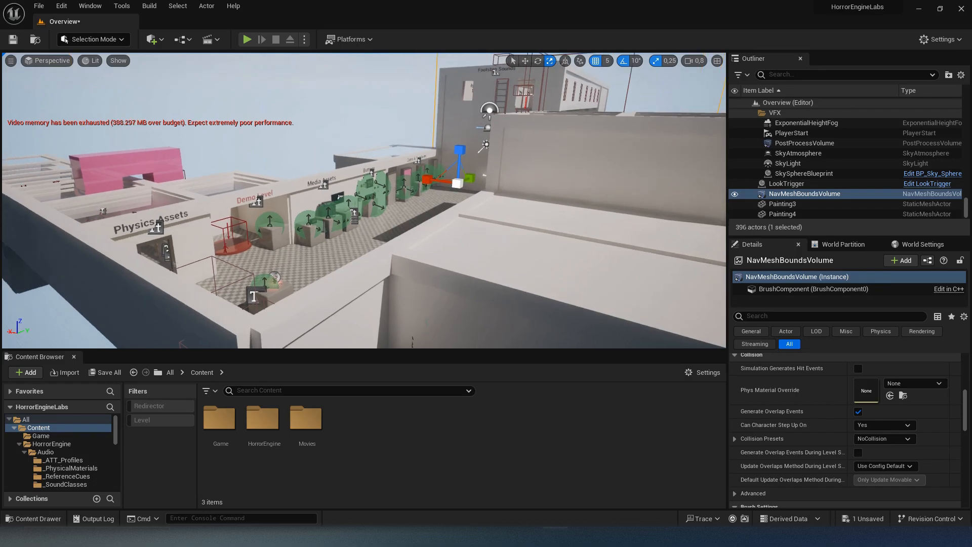
pyautogui.click(118, 60)
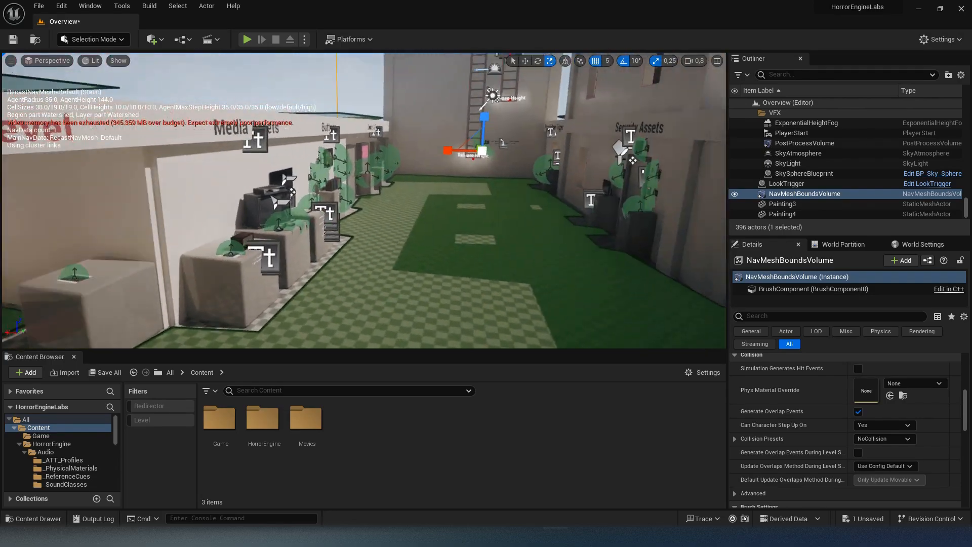
pyautogui.click(118, 60)
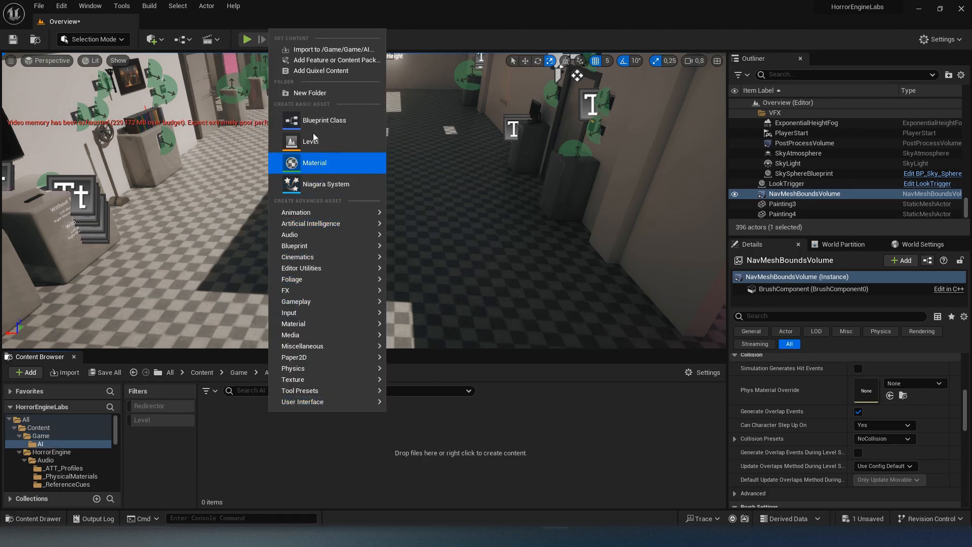
# Step: Create an AIController blueprint, a behavior tree and a blackboard in the AI folder
pyautogui.click(324, 120)
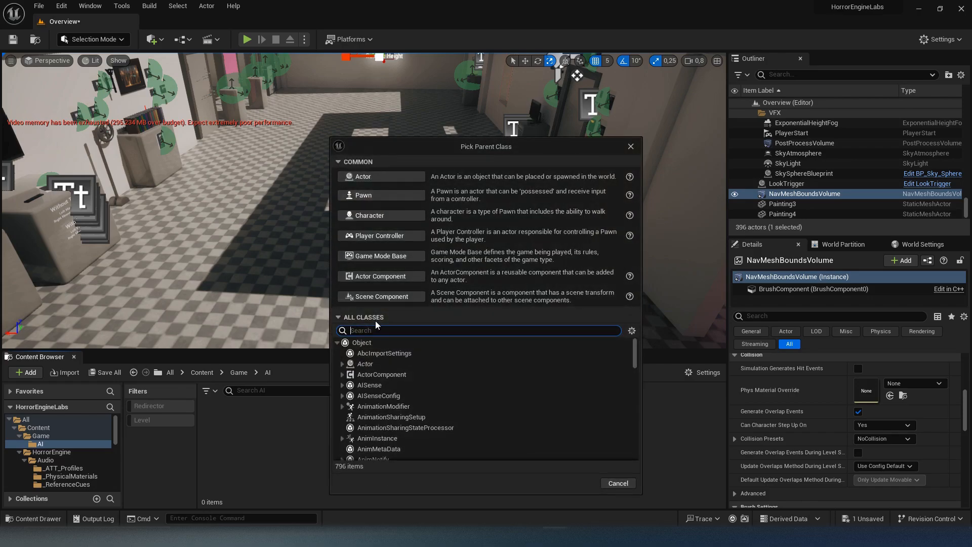
pyautogui.write('ai contr')
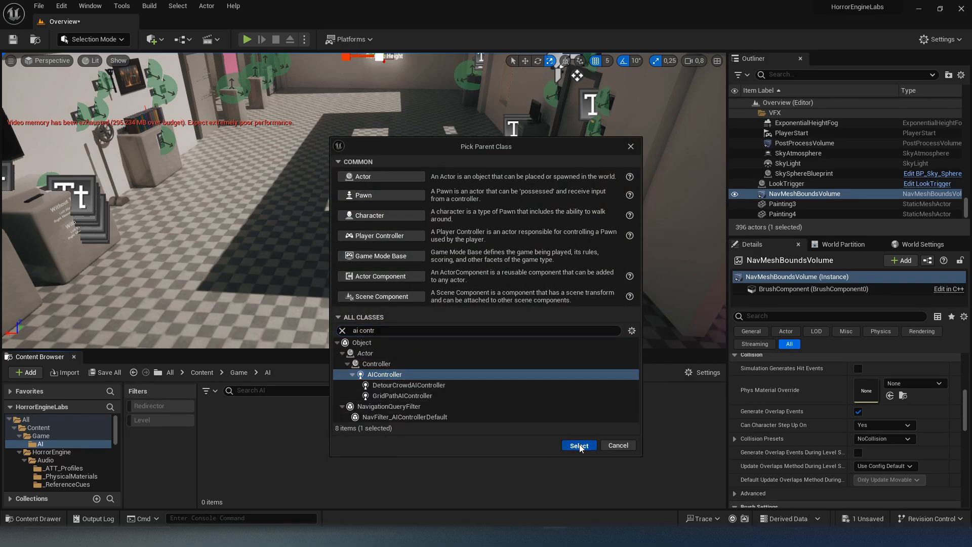
pyautogui.click(579, 445)
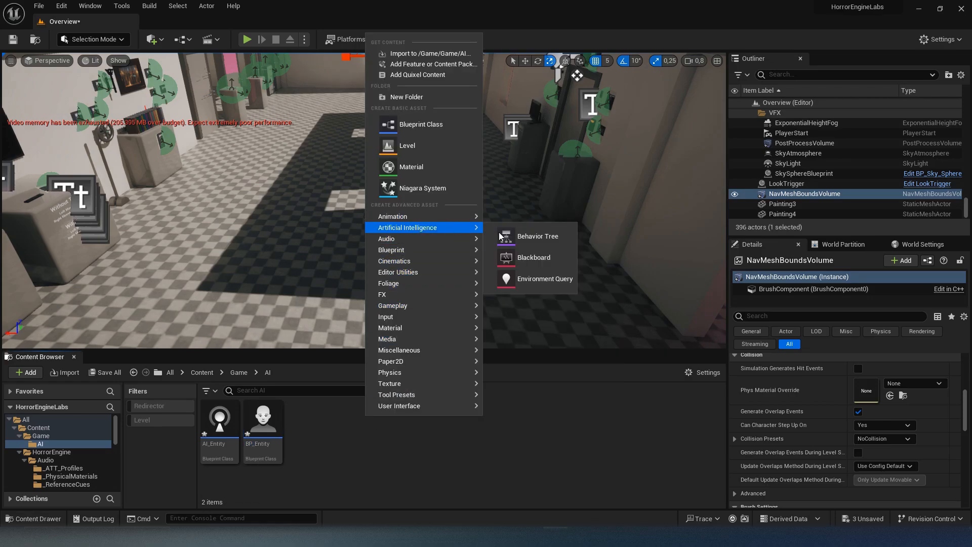
pyautogui.click(537, 236)
pyautogui.write('BT_Entity')
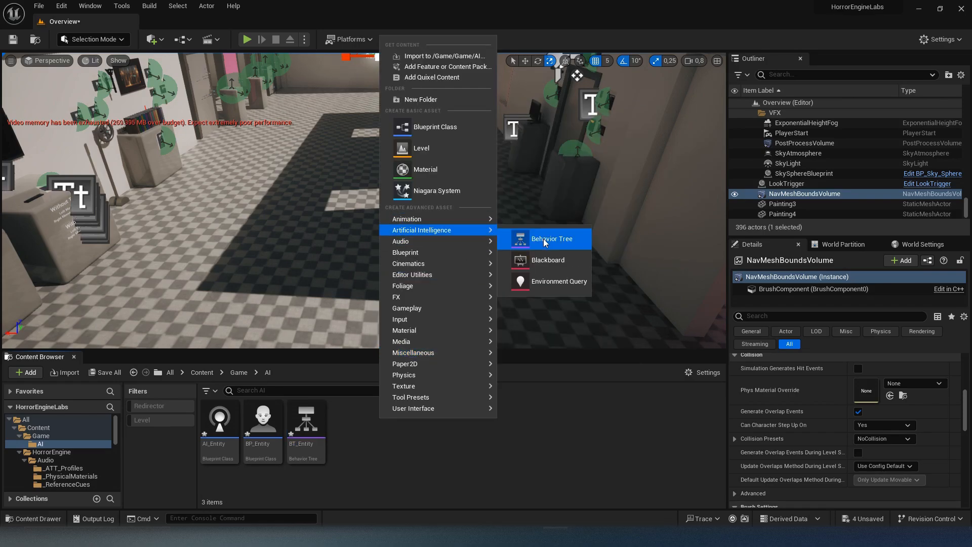
pyautogui.click(547, 260)
pyautogui.write('BB_Entity')
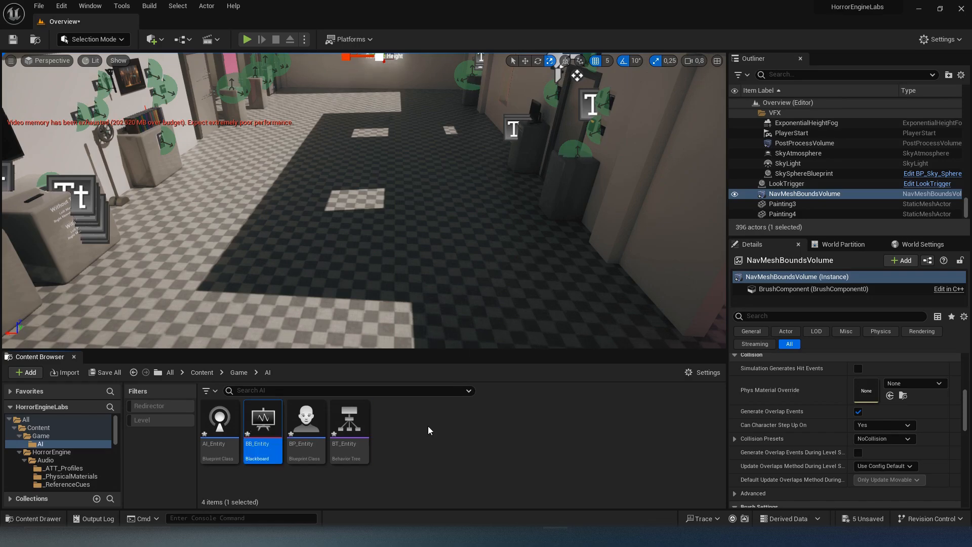
pyautogui.moveTo(304, 418)
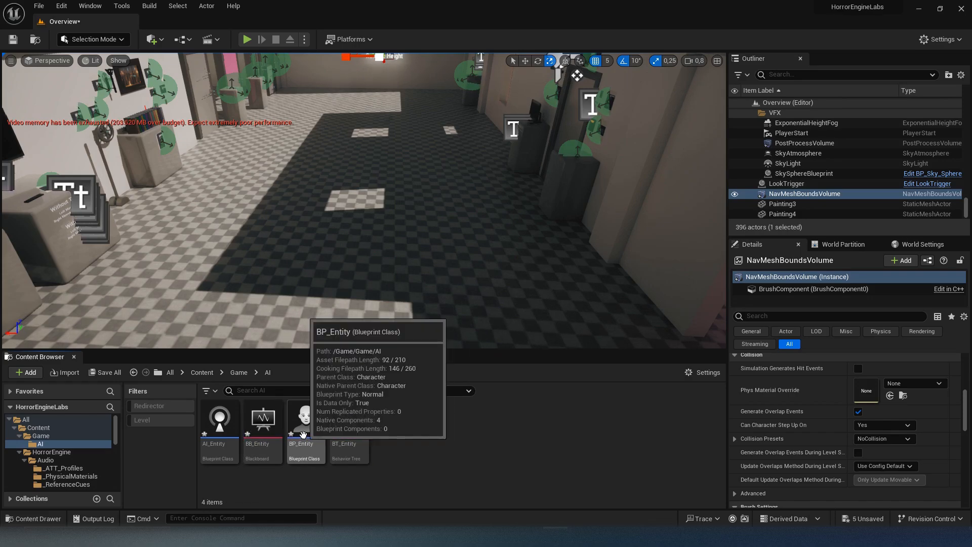
# Step: Set BP_Entity's AI Controller Class to AI_Entity and select its mesh component
pyautogui.doubleClick(304, 418)
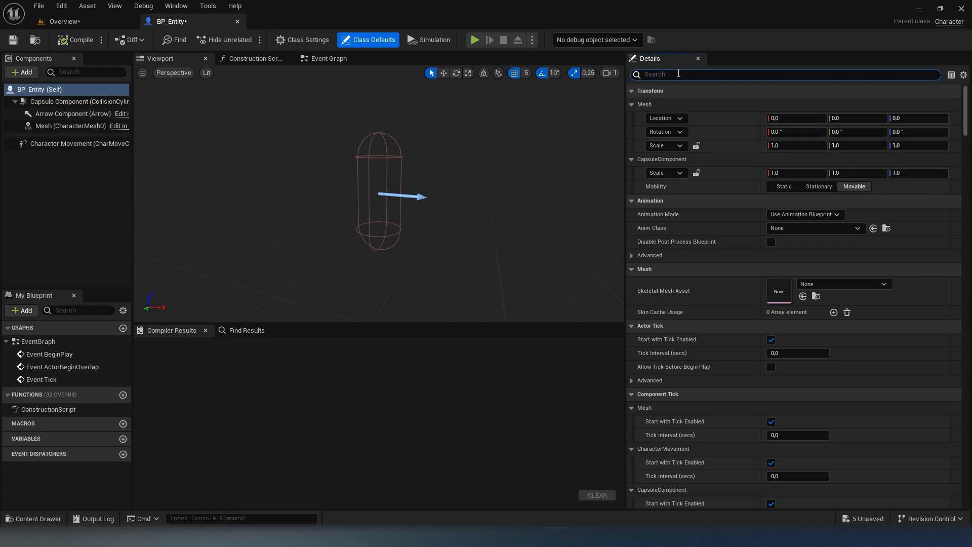
pyautogui.write('controller')
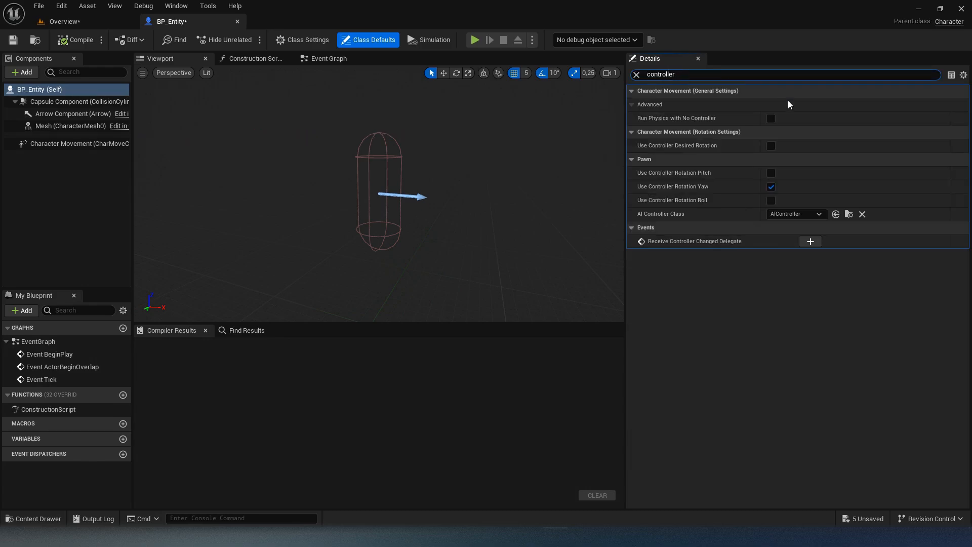
pyautogui.click(795, 213)
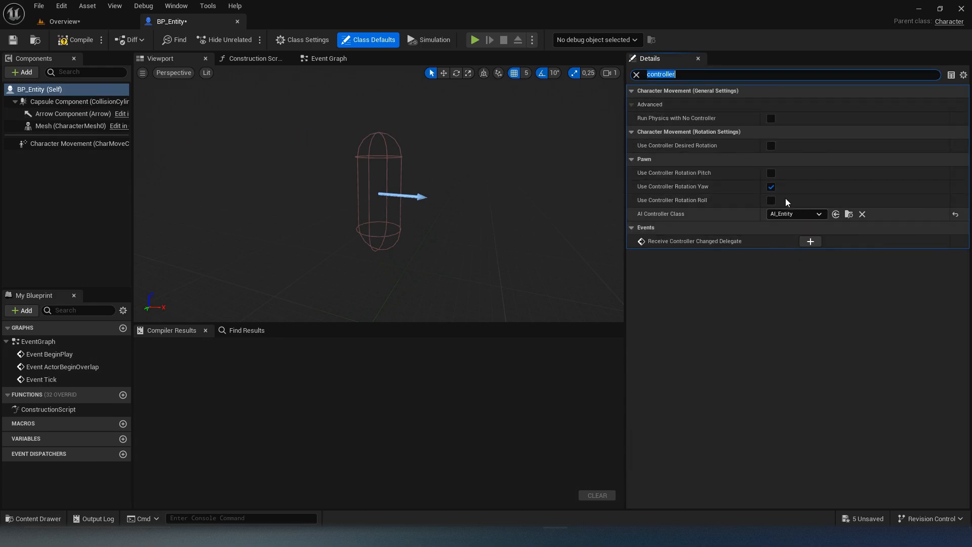
pyautogui.click(71, 125)
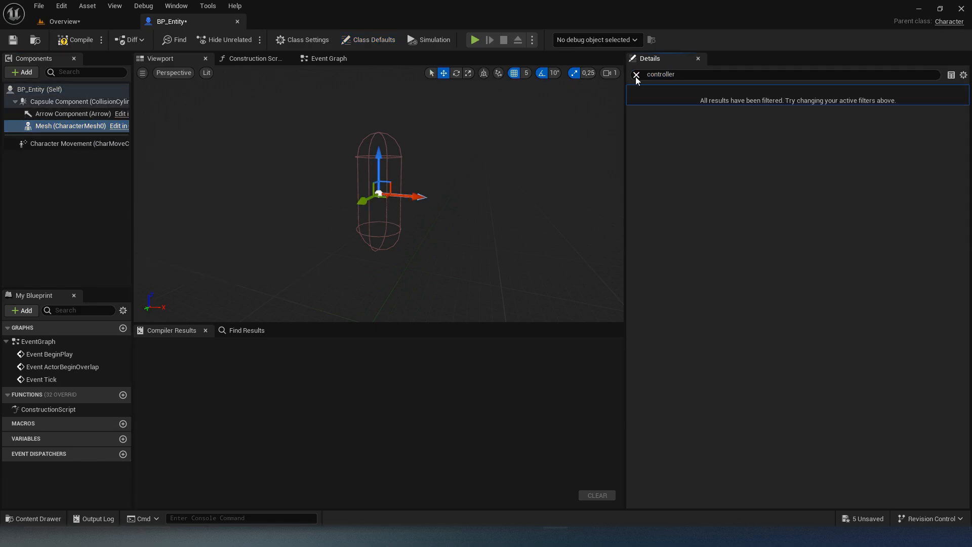
pyautogui.click(636, 74)
pyautogui.write('-90')
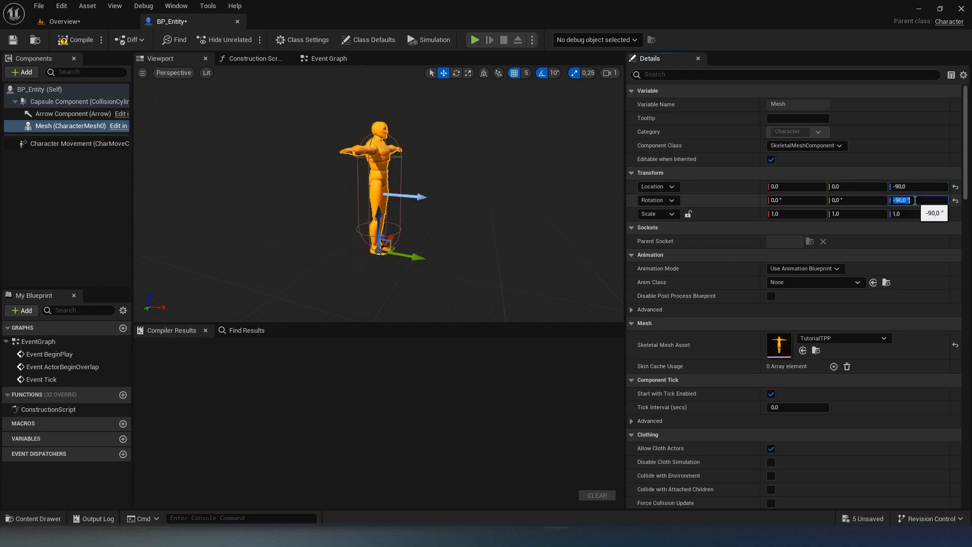
pyautogui.click(21, 71)
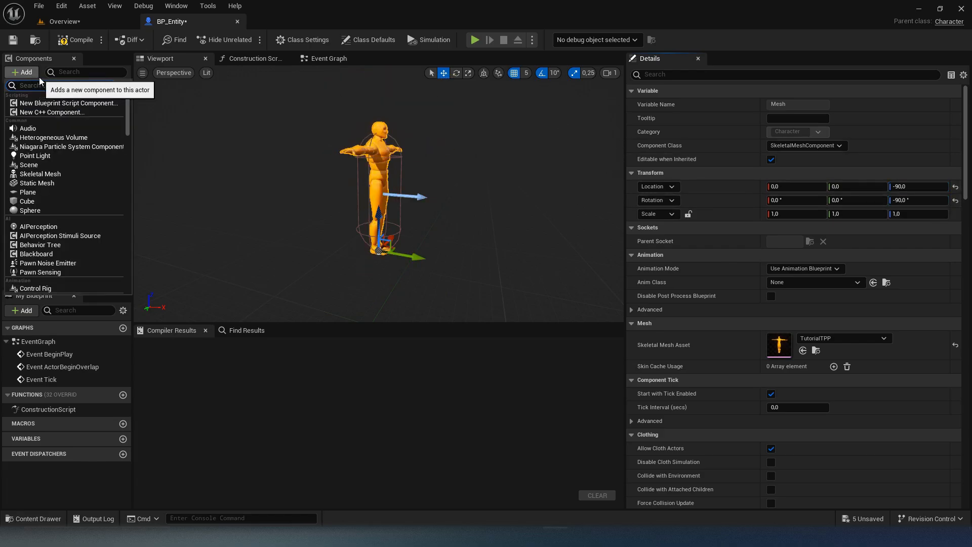
# Step: Add a Child Actor named PhotoTrigger under the mesh with Child Actor Class PhotoTrigger
pyautogui.write('child')
pyautogui.write('Trigger')
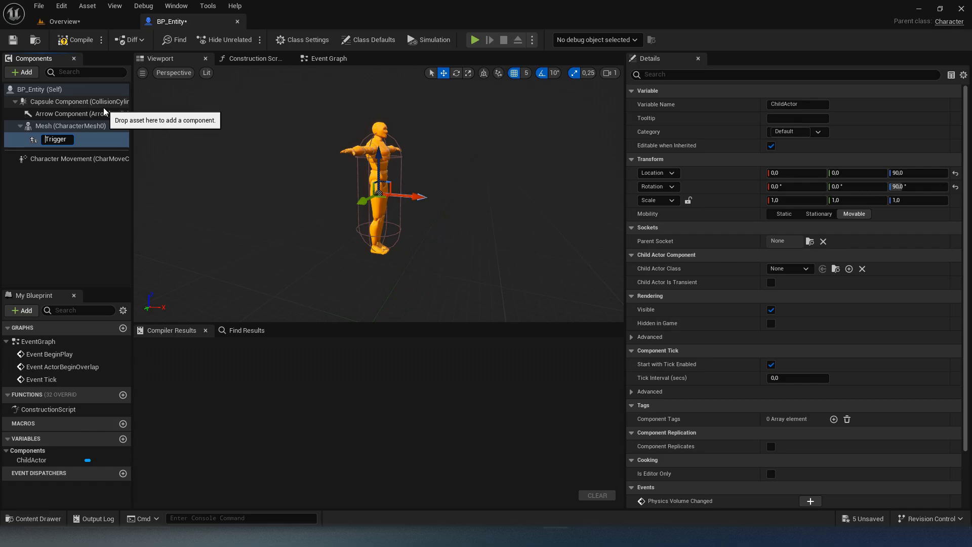
pyautogui.write('PhotoTrigger')
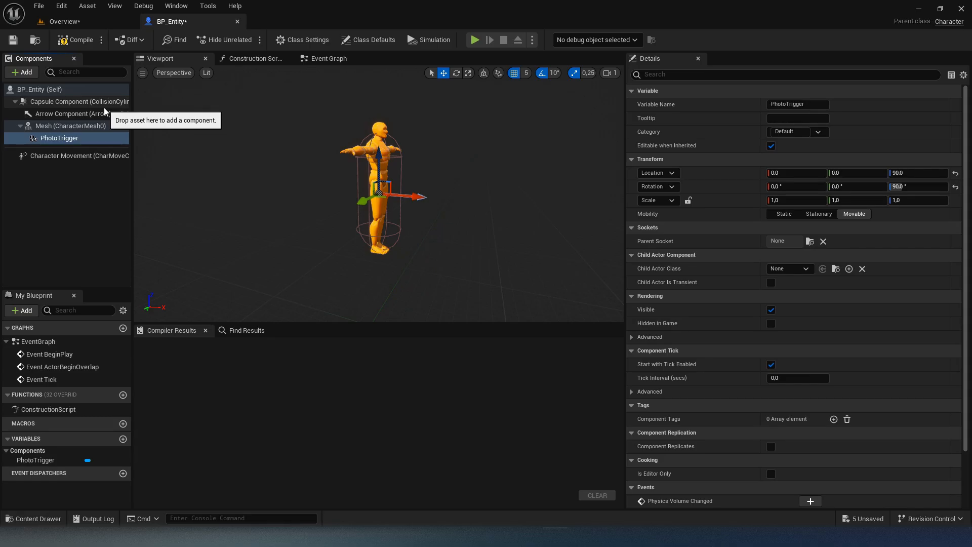
pyautogui.click(788, 268)
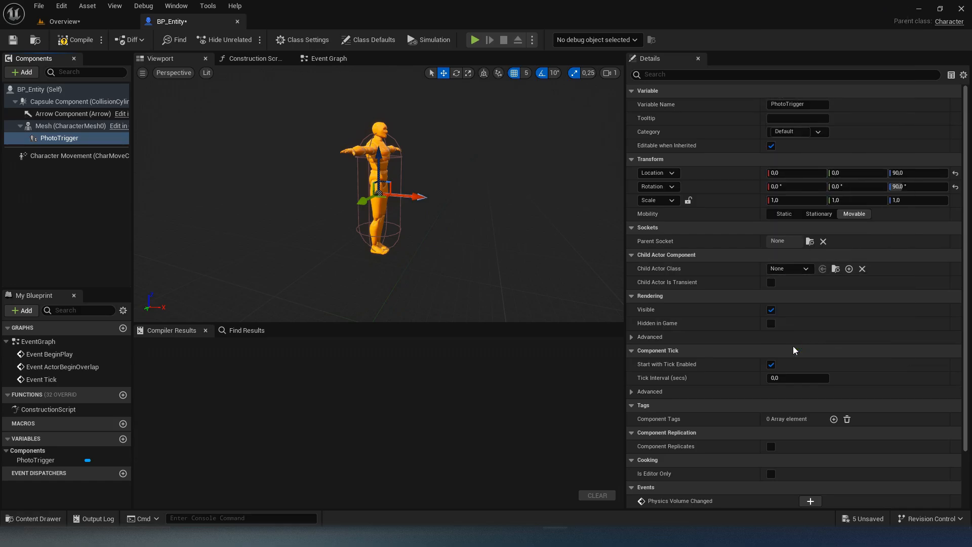
pyautogui.click(788, 268)
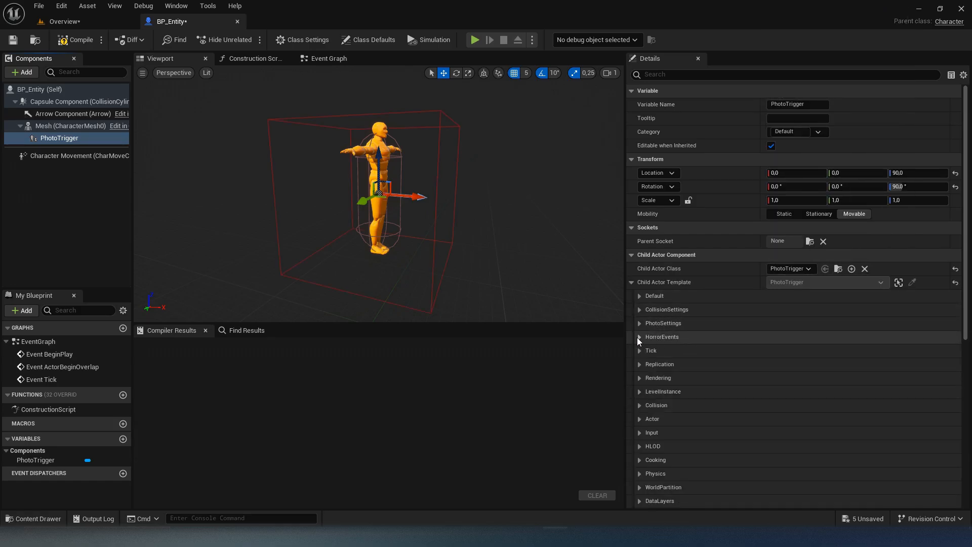
# Step: Set the PhotoTrigger's horror event to fire when a photo is taken
pyautogui.click(639, 336)
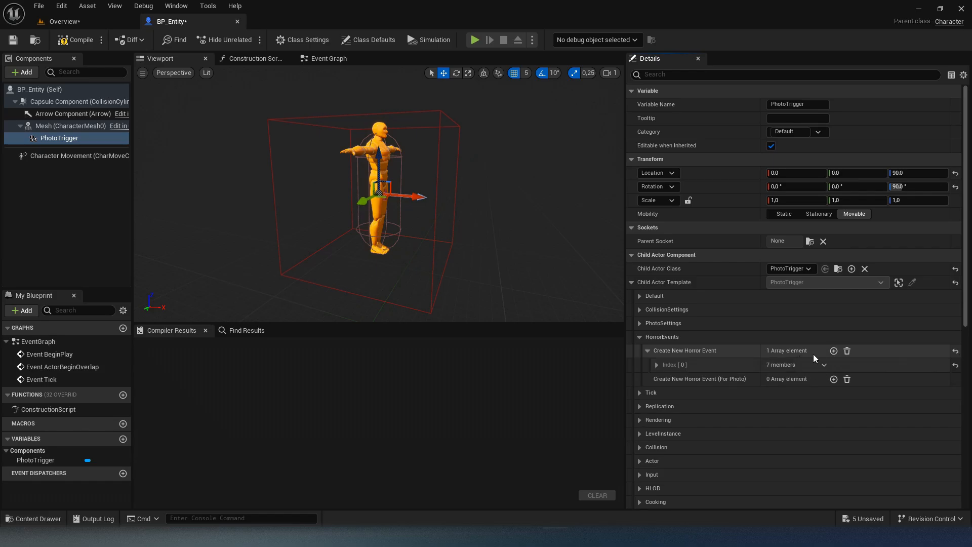
pyautogui.click(798, 379)
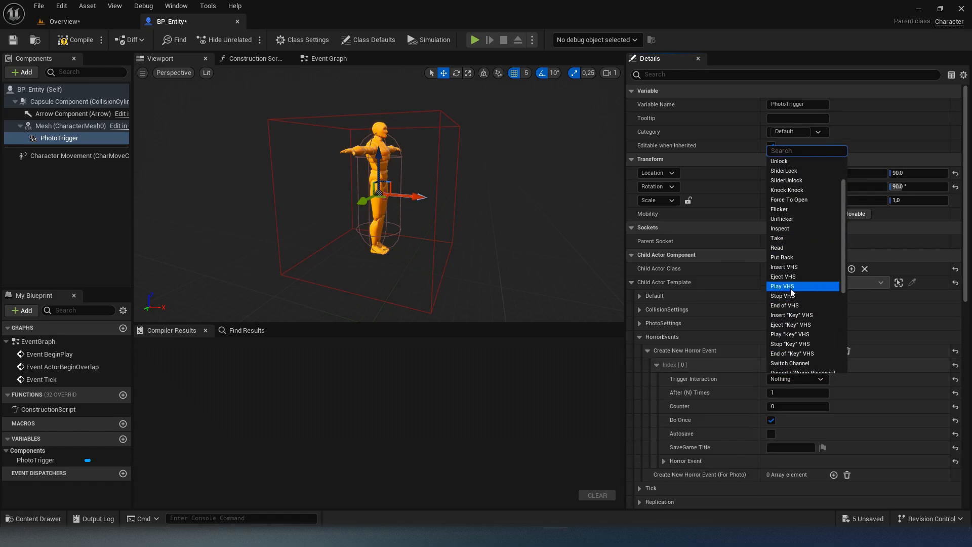
pyautogui.scroll(-3)
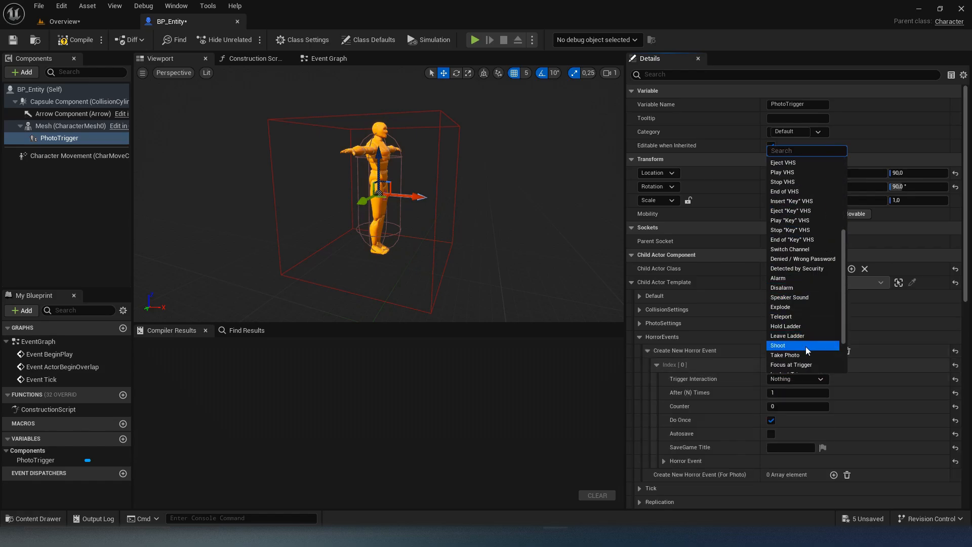
pyautogui.click(785, 355)
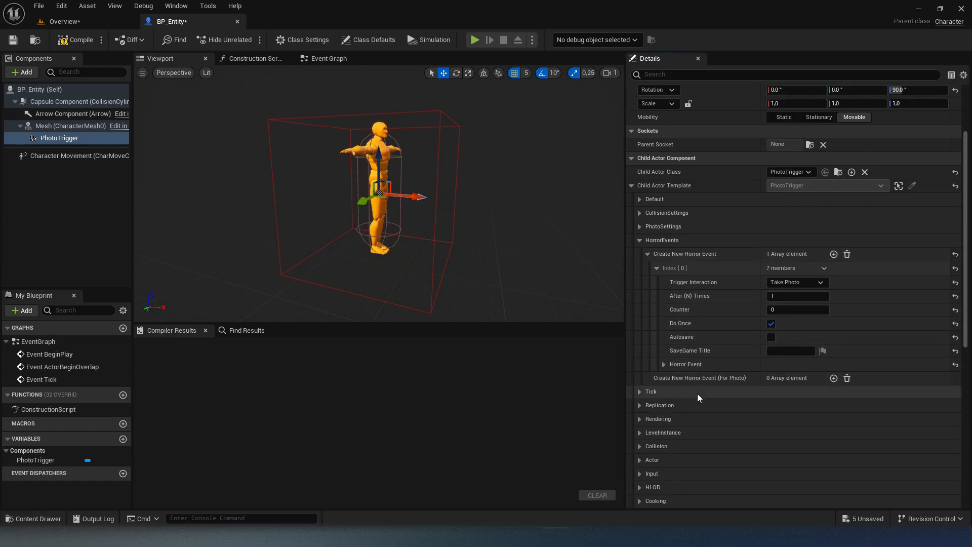
pyautogui.click(665, 364)
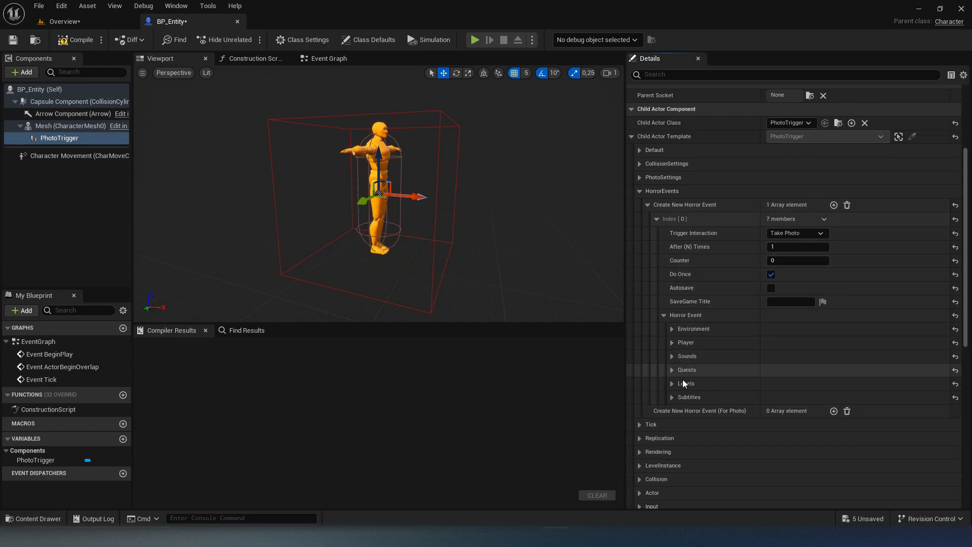
pyautogui.click(671, 397)
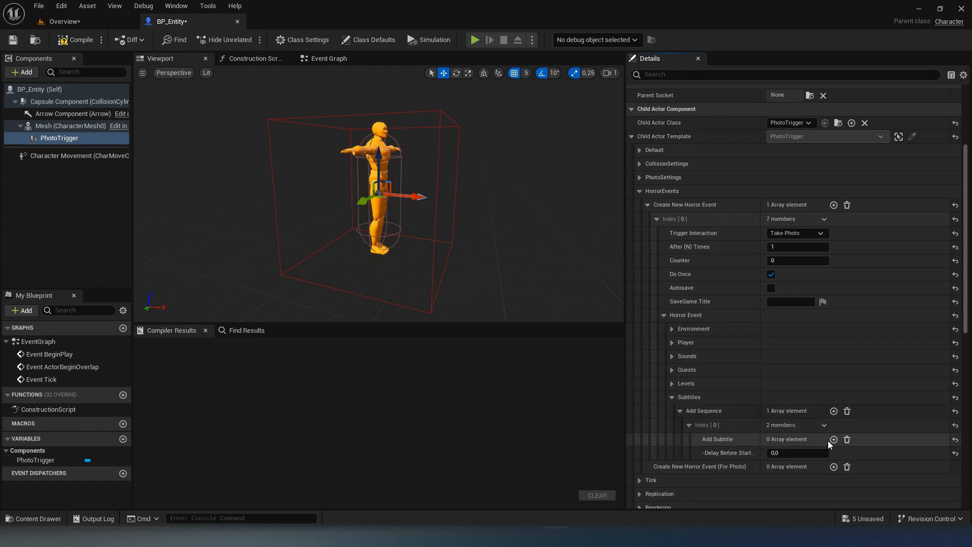
# Step: Add the subtitle "Well, you took a photo of the entity!" with SaveGame title Entity photo
pyautogui.click(832, 439)
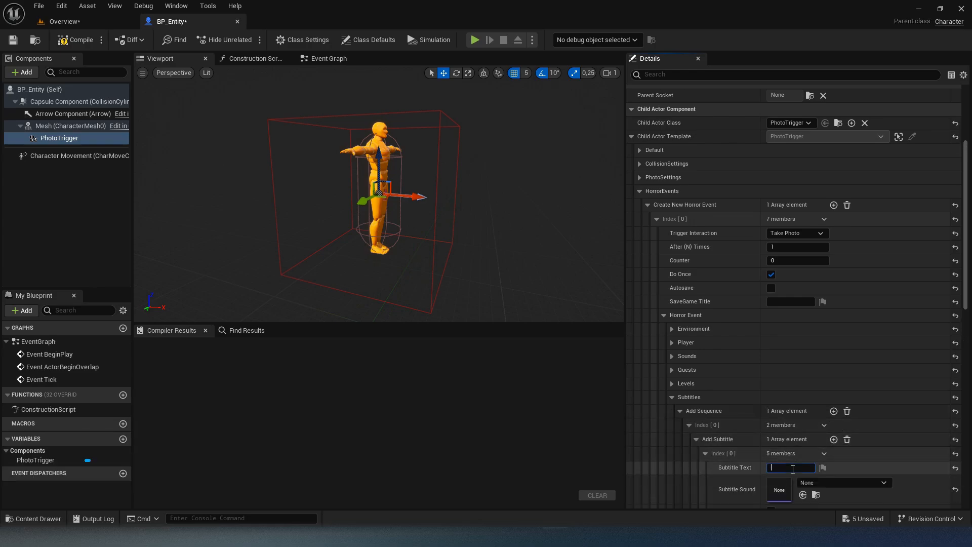
pyautogui.write('Well, you took a photo of the entity!')
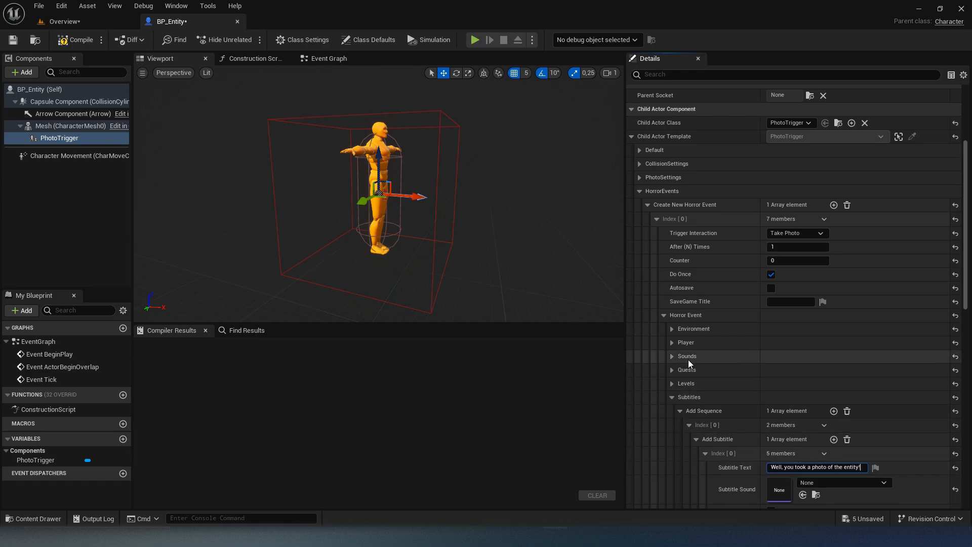
pyautogui.scroll(-3)
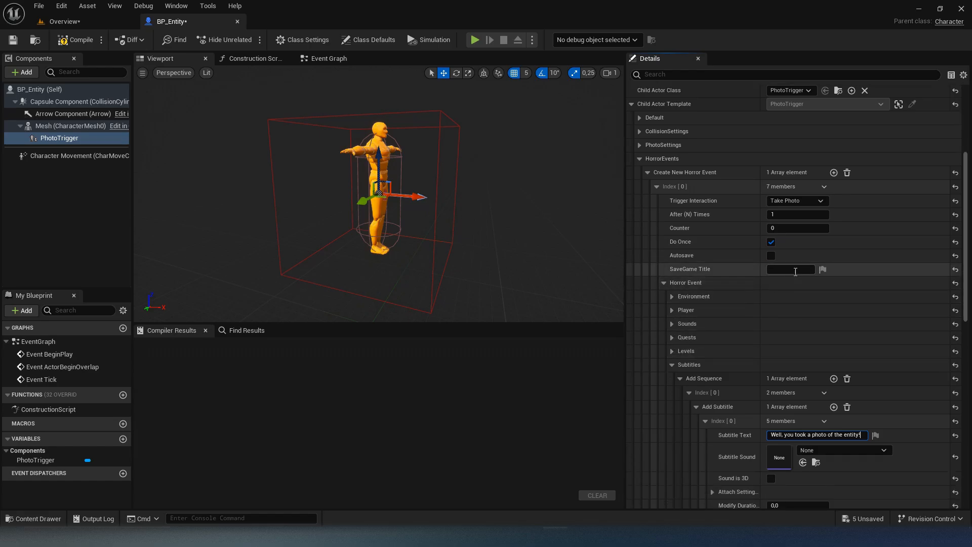
pyautogui.write('Entity photo')
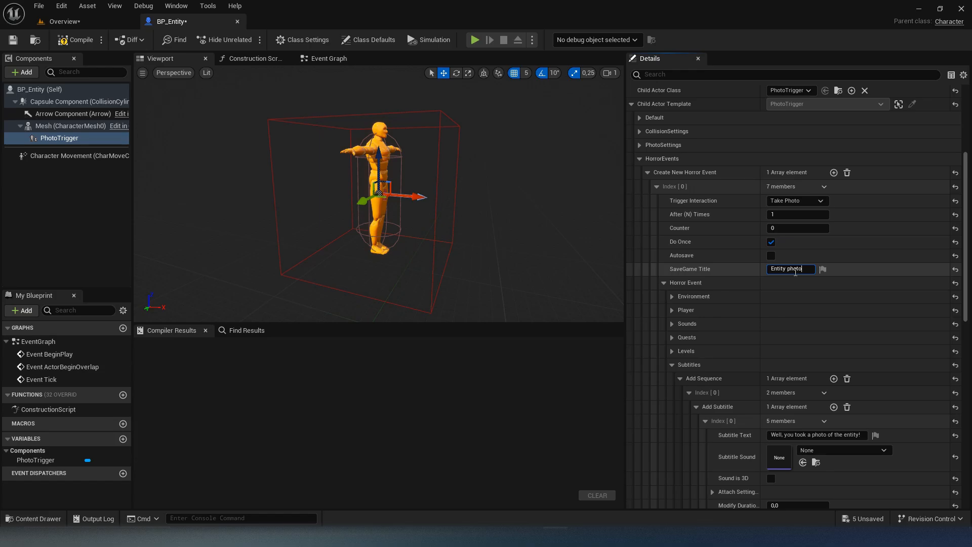
pyautogui.scroll(3)
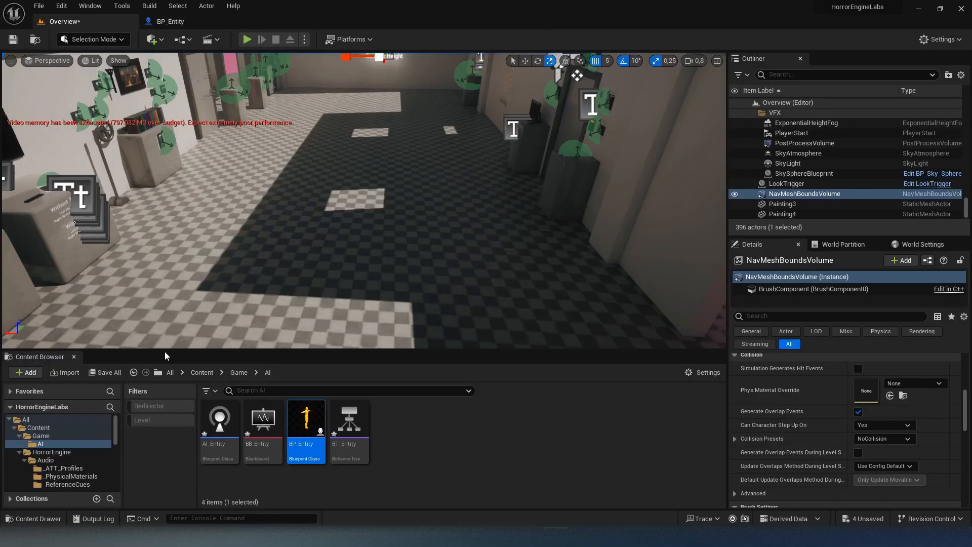
# Step: Wire AI_Entity's BeginPlay to Run Behavior Tree with BT_Entity and save it
pyautogui.doubleClick(218, 419)
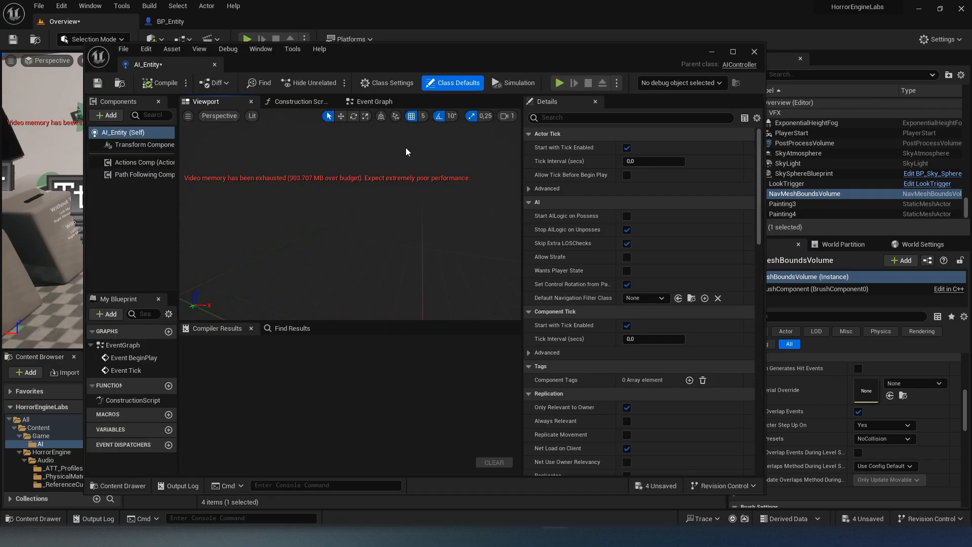
pyautogui.click(375, 101)
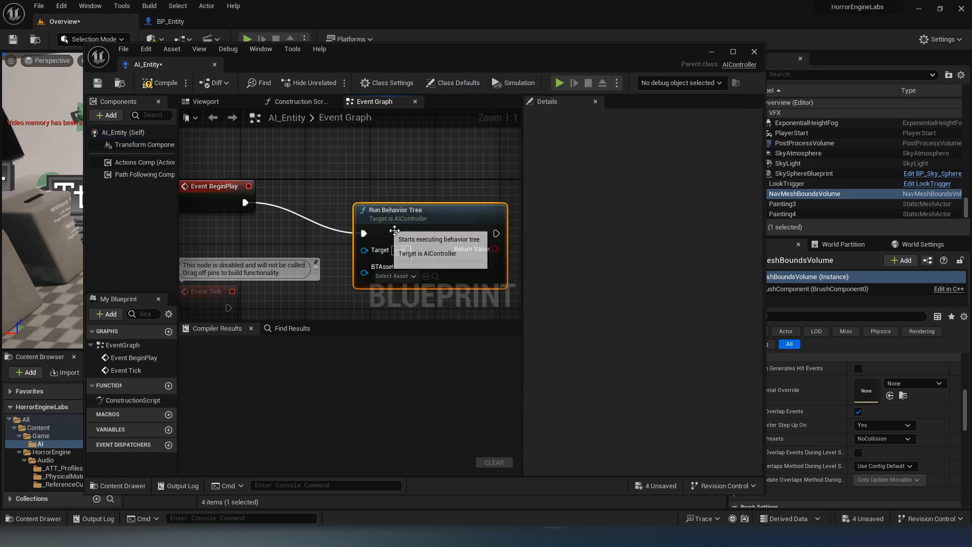
pyautogui.click(392, 275)
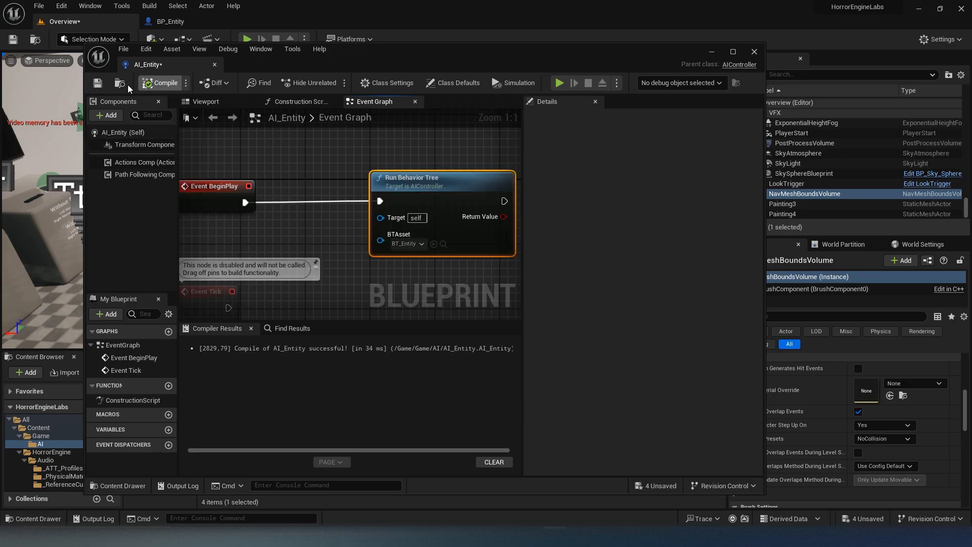
pyautogui.click(753, 51)
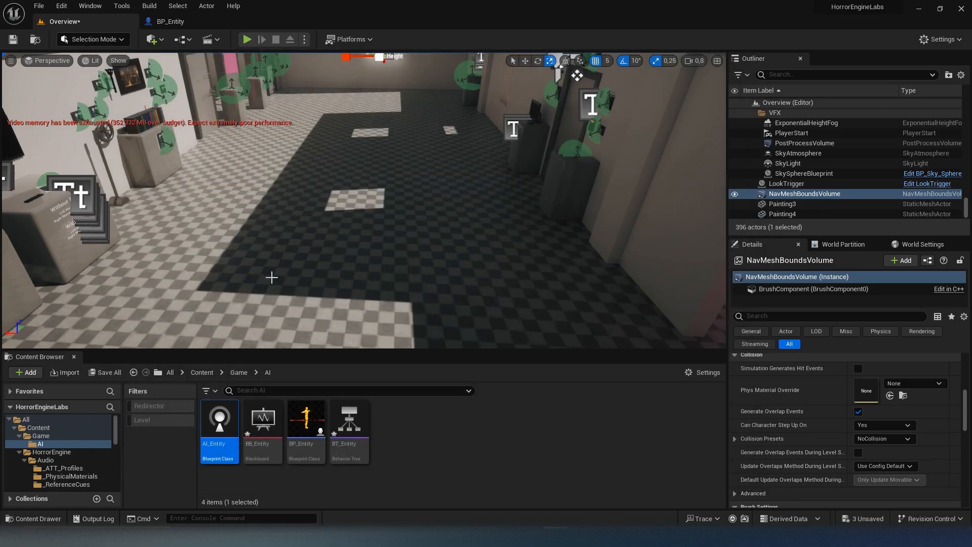
# Step: Add Selector, Sequence and a Wait of 5.0 with 10.0 deviation to BT_Entity, then start a new task
pyautogui.doubleClick(348, 417)
pyautogui.write('s')
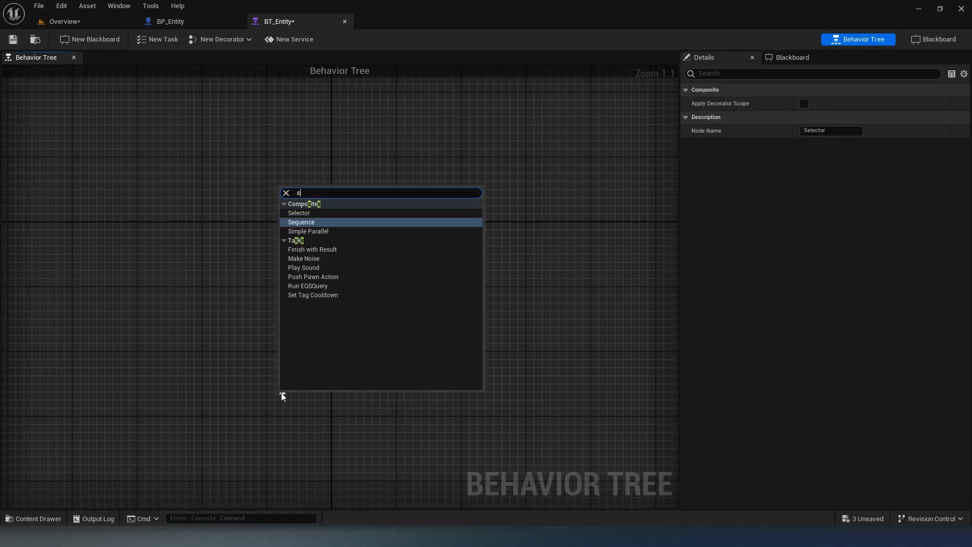
pyautogui.click(302, 221)
pyautogui.write('wa')
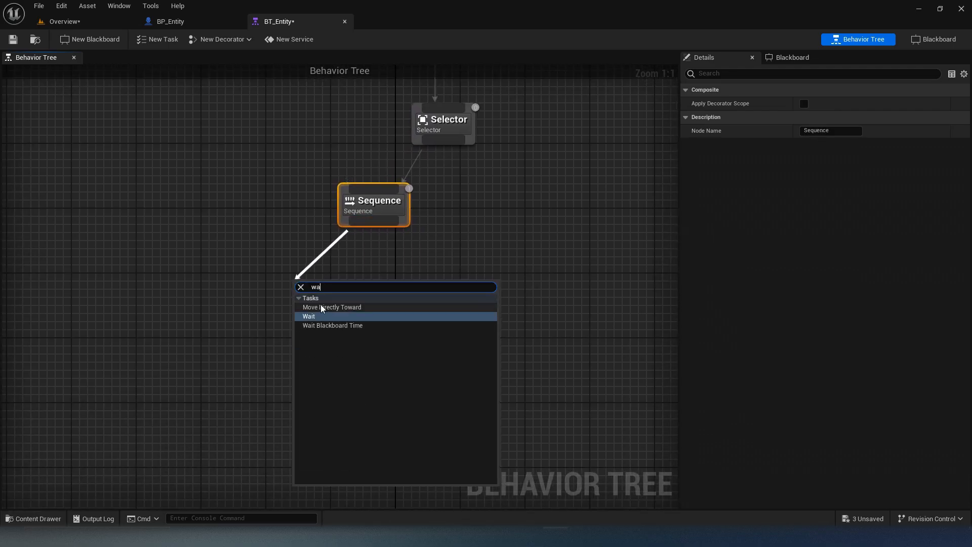
pyautogui.click(309, 316)
pyautogui.write('1')
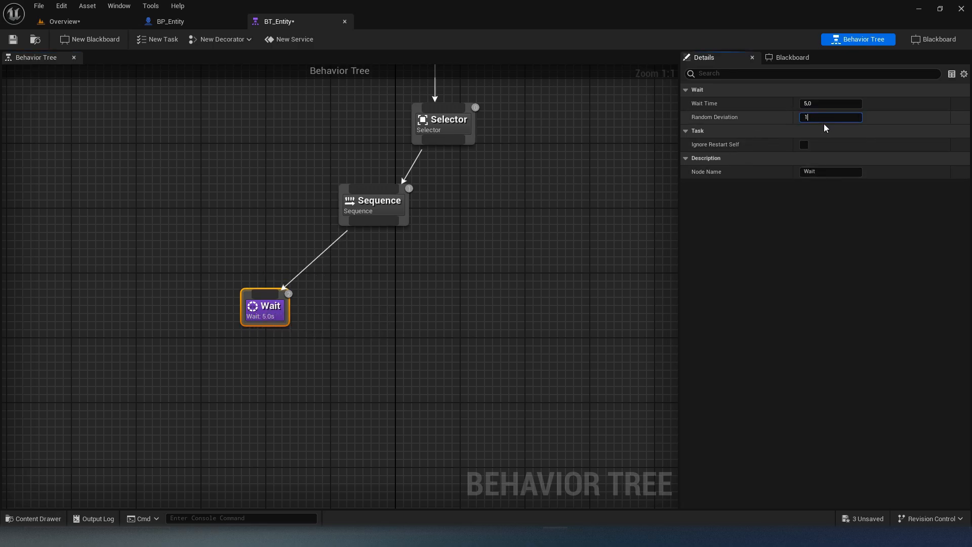
pyautogui.write('0.0')
pyautogui.press('Return')
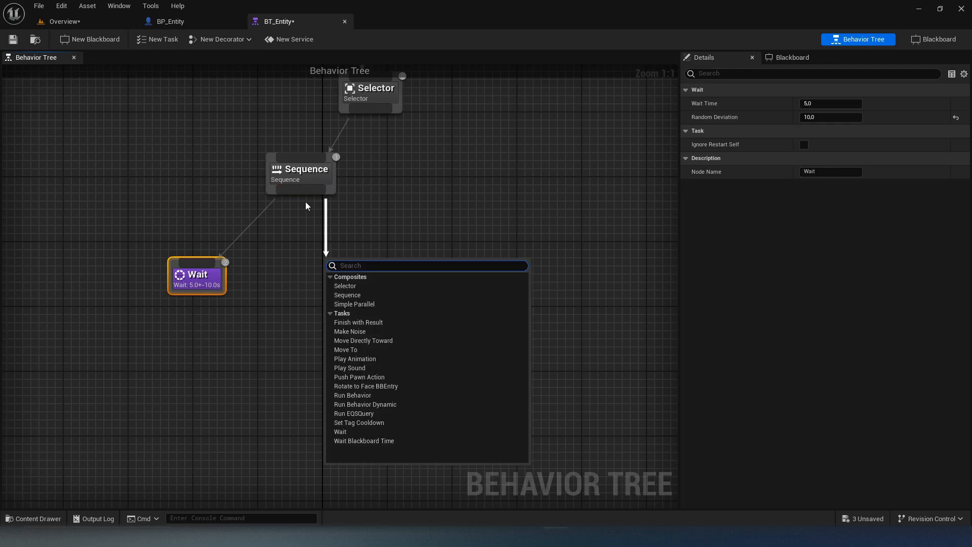
pyautogui.moveTo(162, 40)
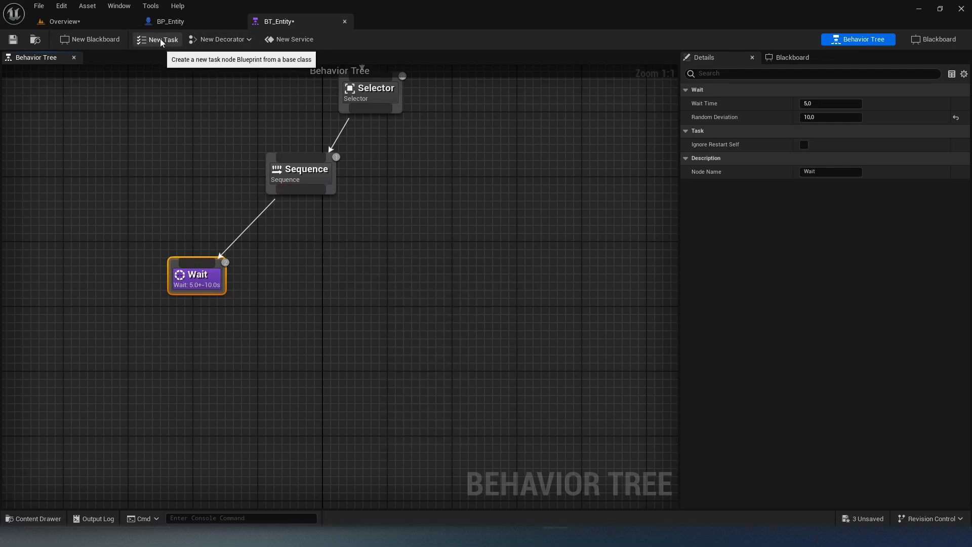
pyautogui.click(158, 39)
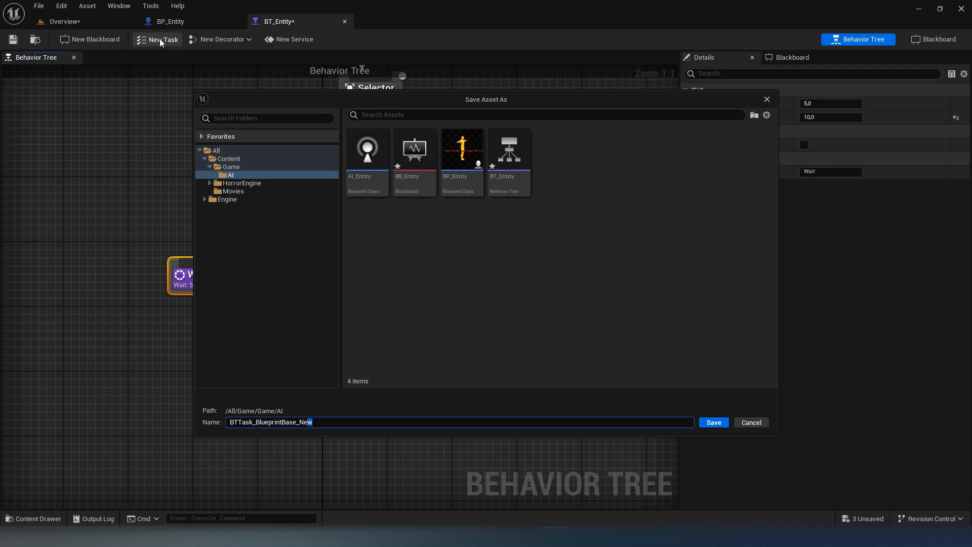
# Step: Name the new task BTTask_MoveToRandomLocation and save it in Game/AI
pyautogui.write('BTTask_M')
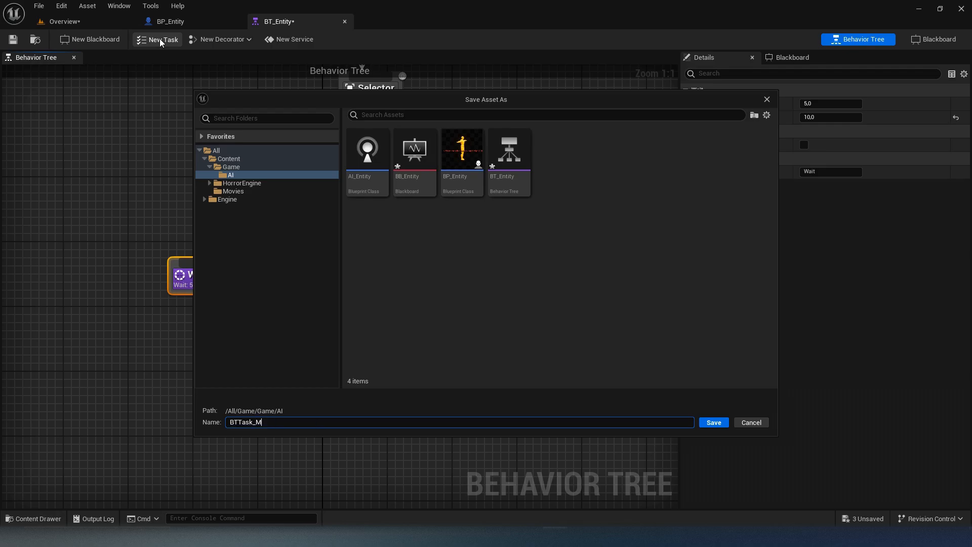
pyautogui.write('oveToRando')
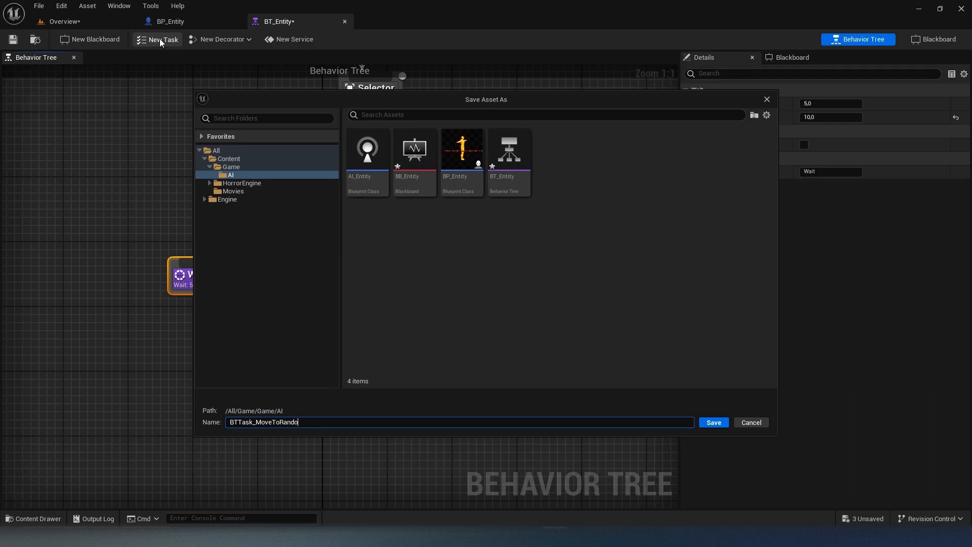
pyautogui.write('mLocation')
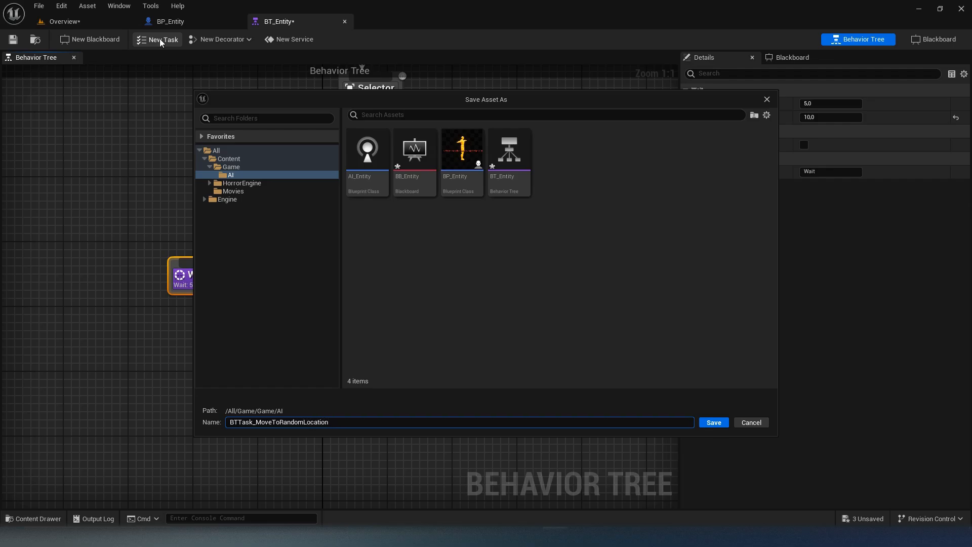
pyautogui.click(713, 423)
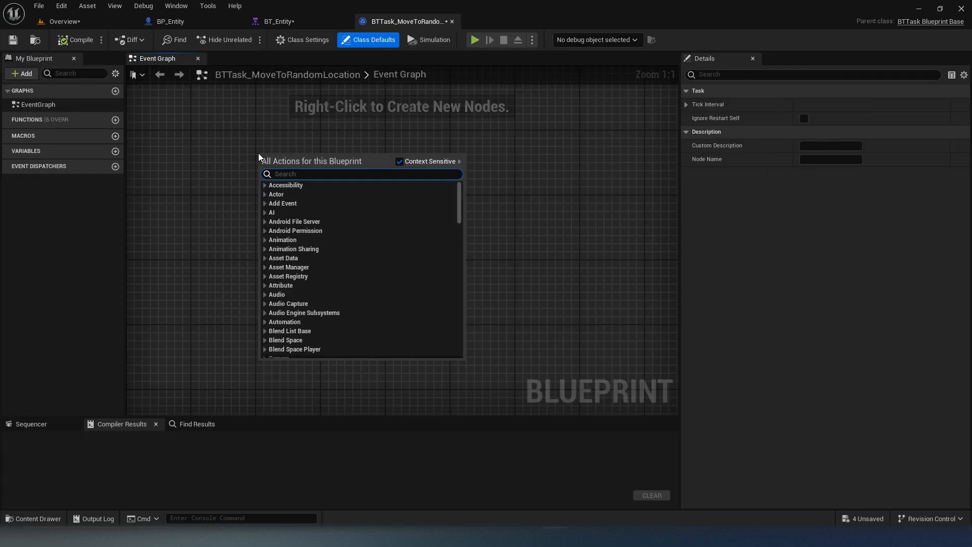
# Step: Wire Event Receive Execute AI through GetRandomReachablePointInRadius and a Branch into AI MoveTo
pyautogui.write('execute')
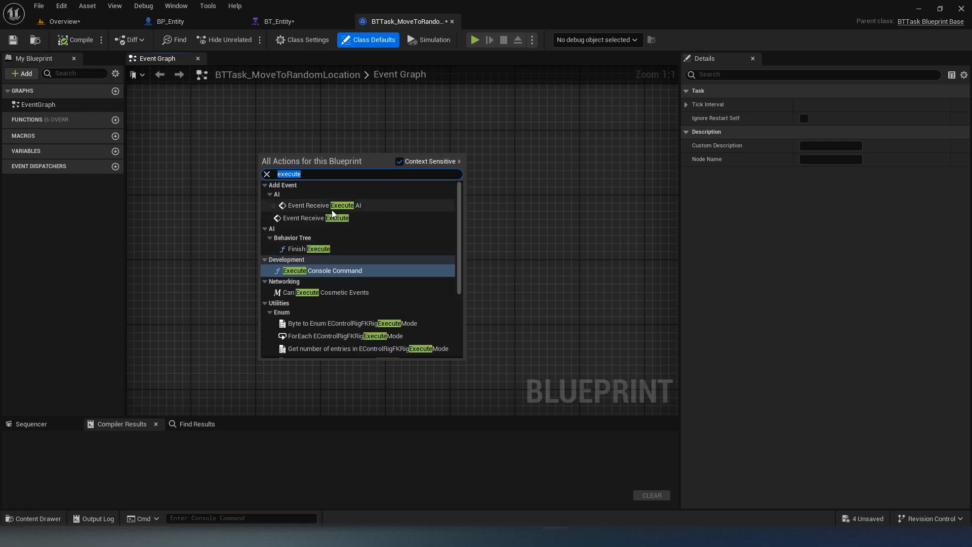
pyautogui.click(270, 195)
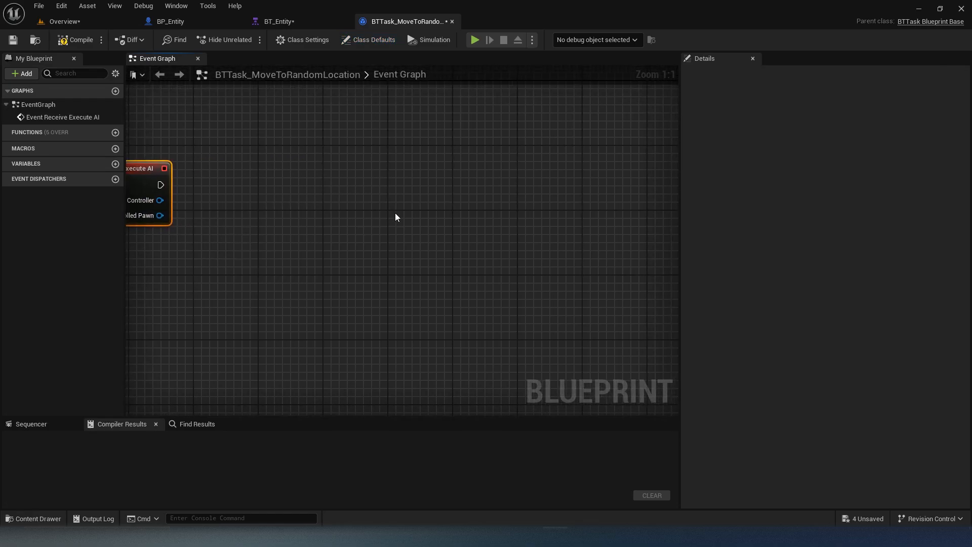
pyautogui.scroll(-3)
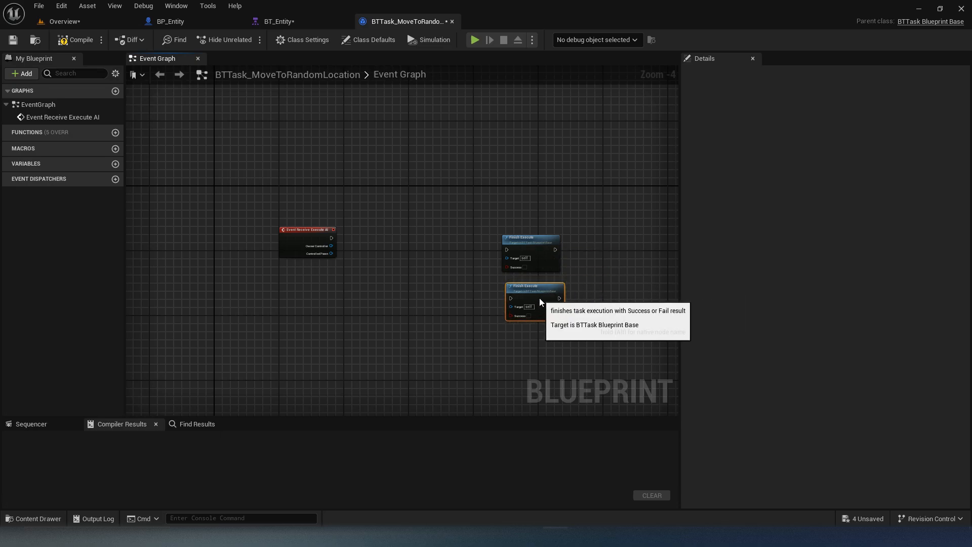
pyautogui.moveTo(526, 269)
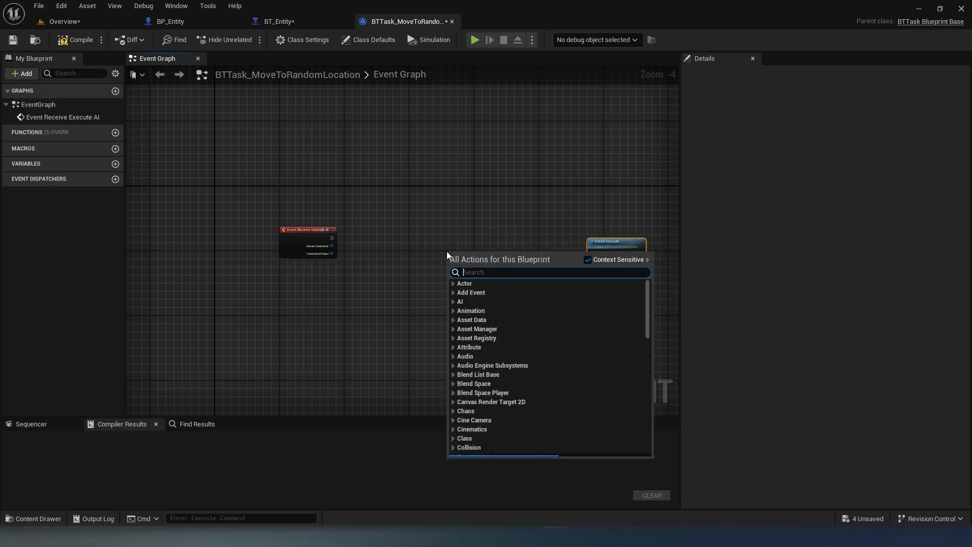
pyautogui.write('ai move to')
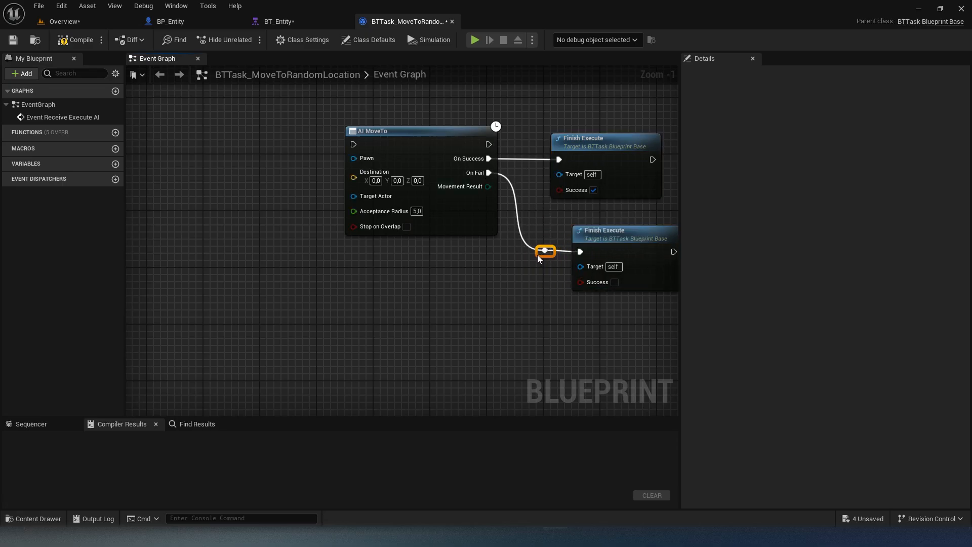
pyautogui.scroll(-3)
pyautogui.write('bra')
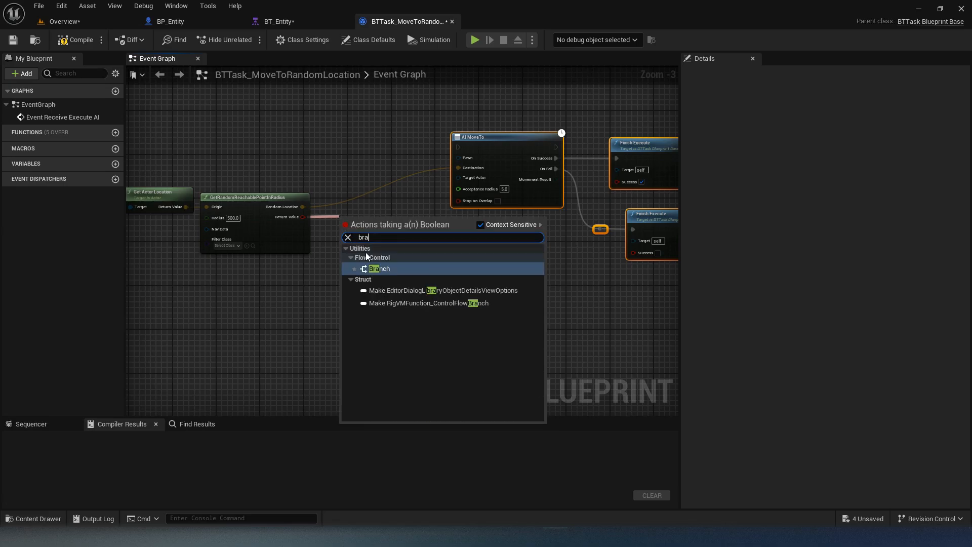
pyautogui.click(379, 268)
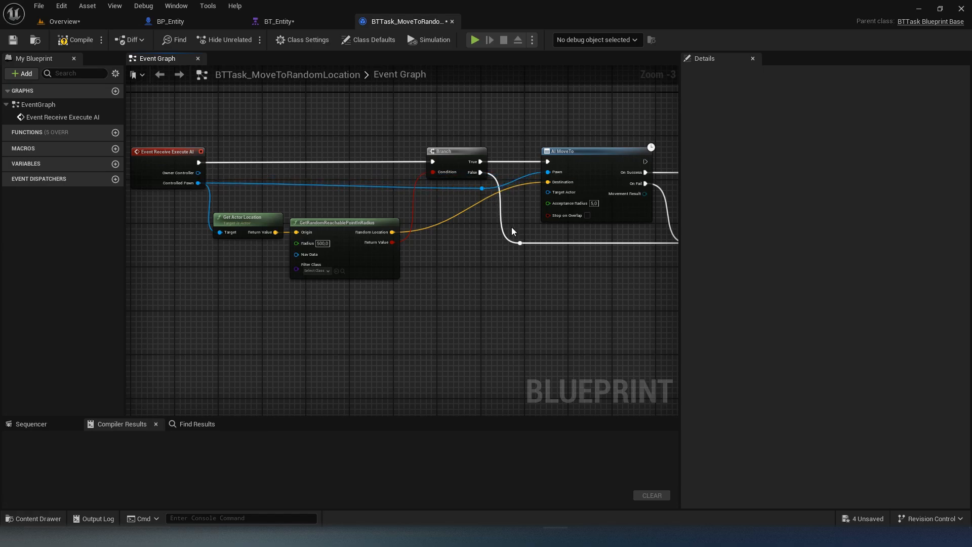
# Step: Compile the task and add BTTask_MoveToRandomLocation under BT_Entity's Sequence
pyautogui.click(75, 39)
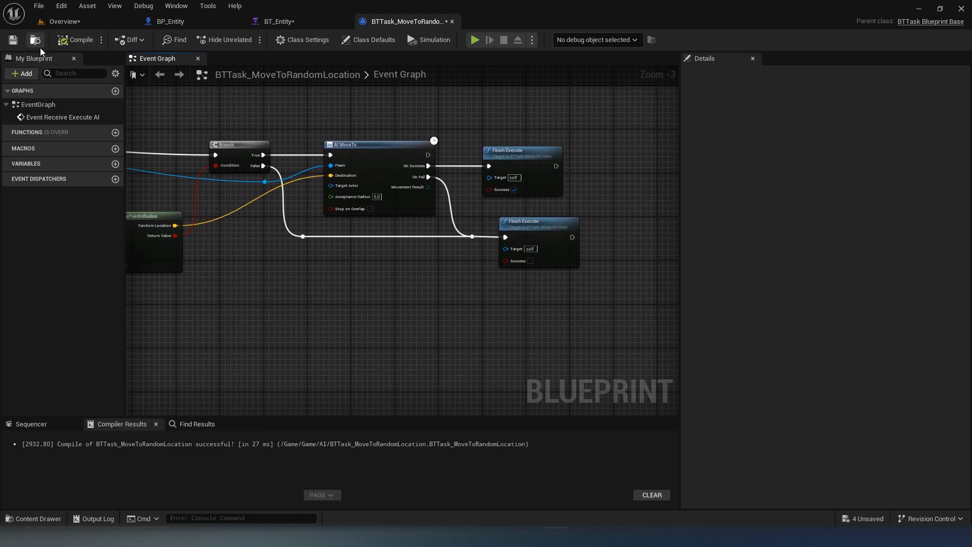
pyautogui.moveTo(378, 205)
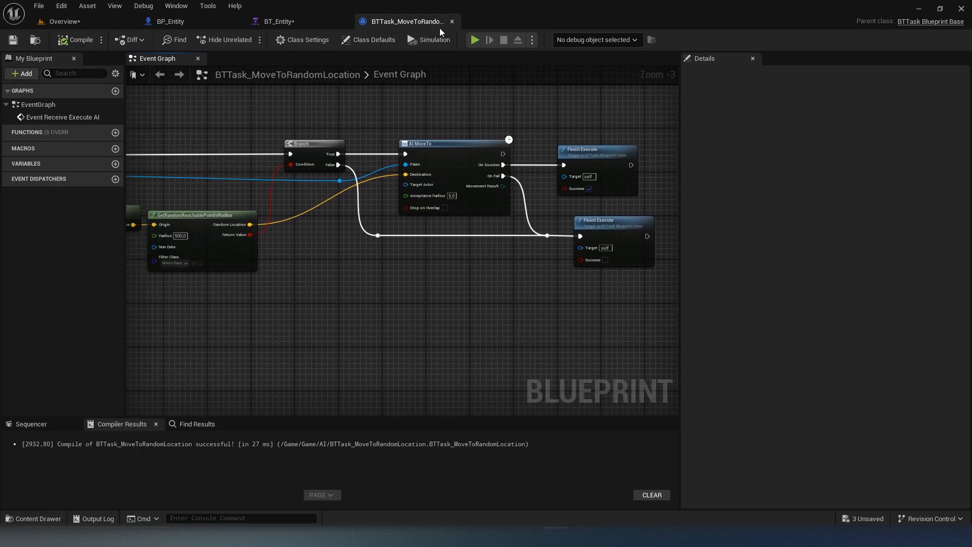
pyautogui.click(280, 21)
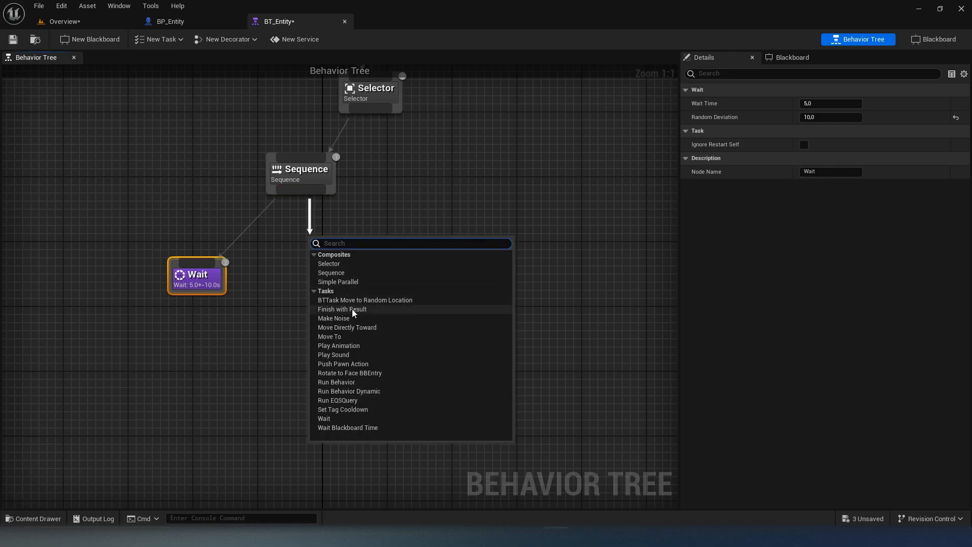
pyautogui.click(365, 299)
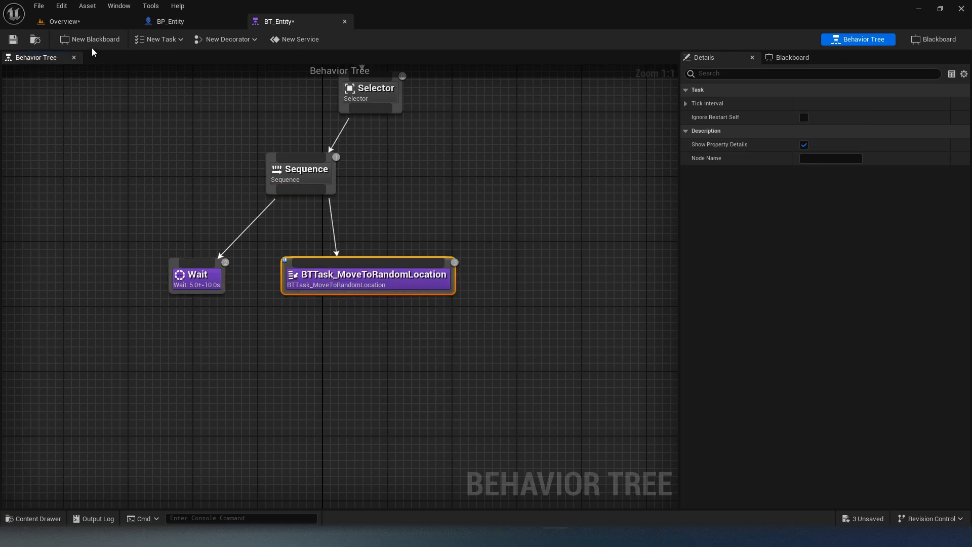
# Step: Close the BP_Entity blueprint editor and return to the level with the rotate tool active
pyautogui.click(170, 21)
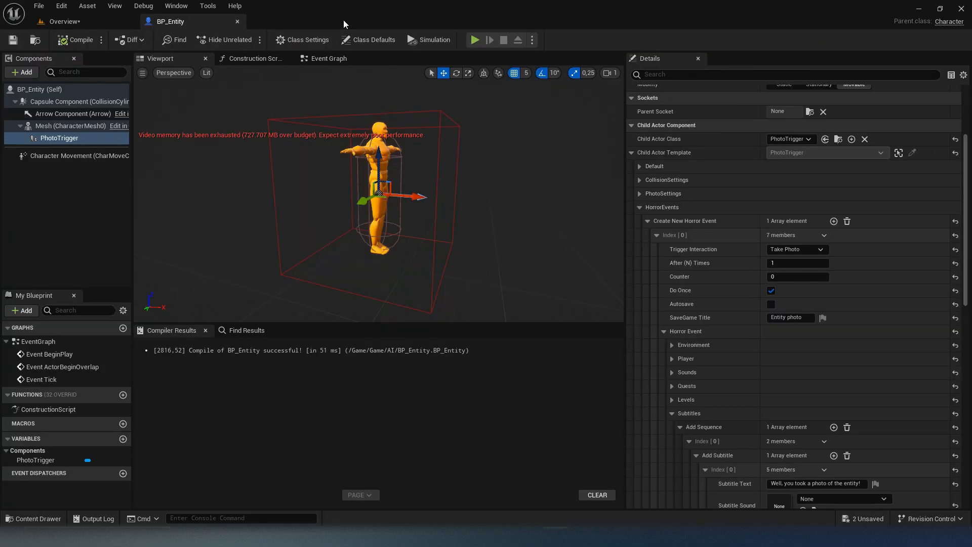
pyautogui.moveTo(237, 21)
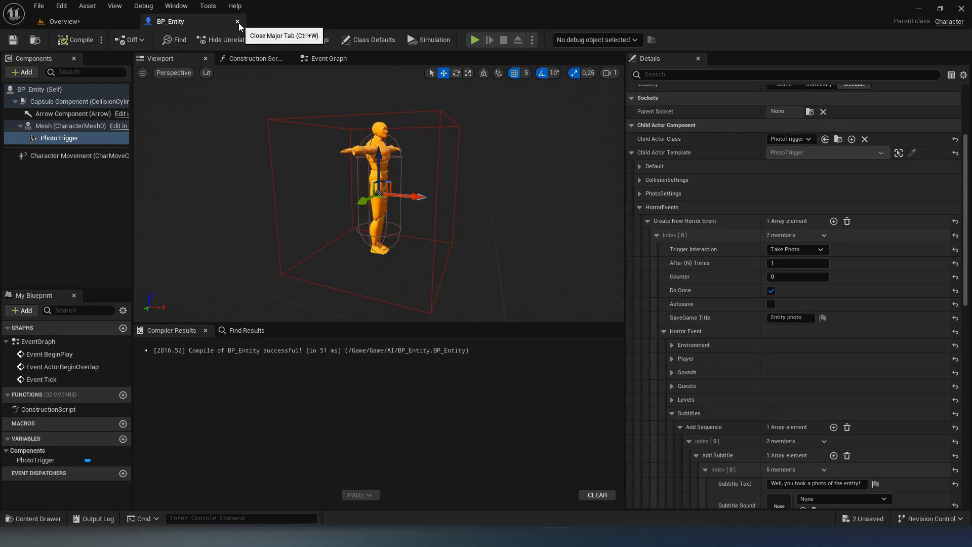
pyautogui.click(237, 21)
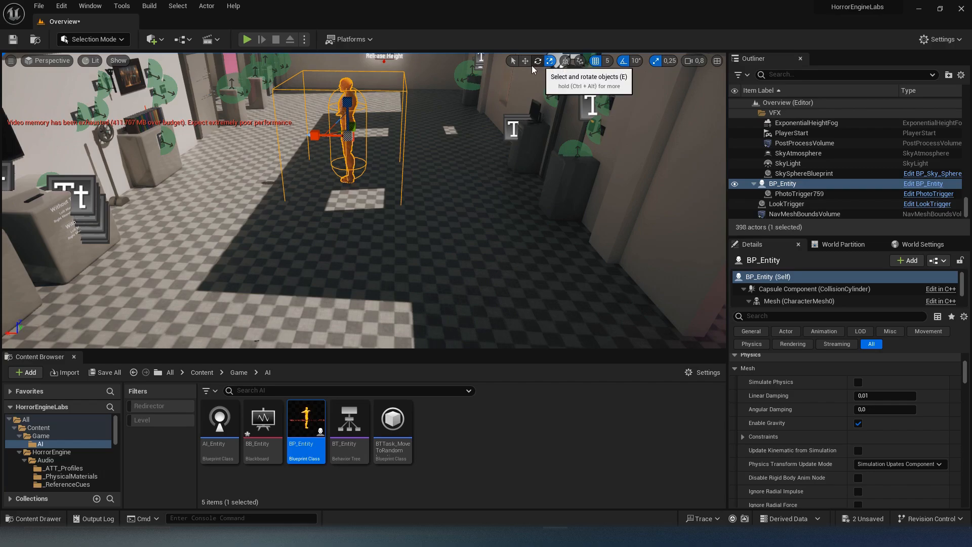
pyautogui.click(550, 61)
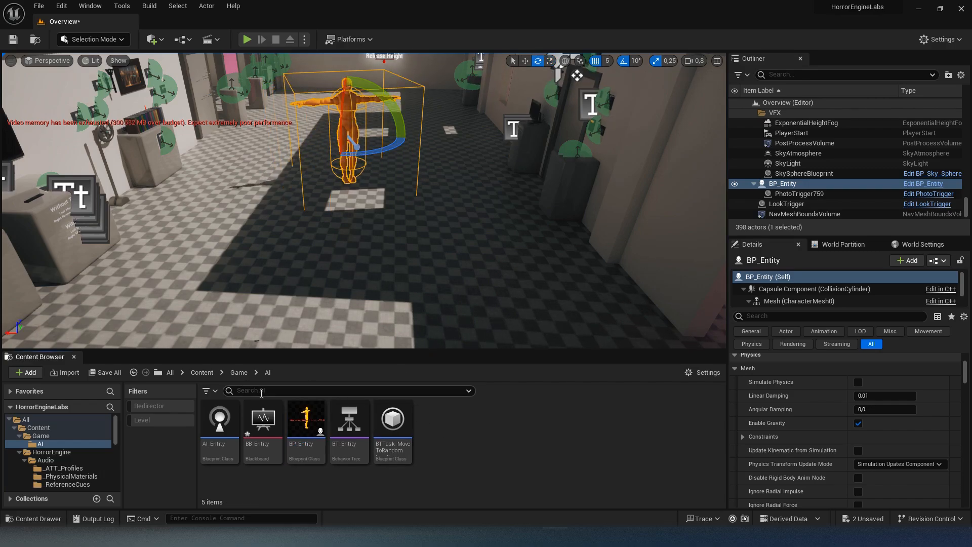
# Step: Browse into the HorrorEngine content folder from the Content root
pyautogui.click(238, 372)
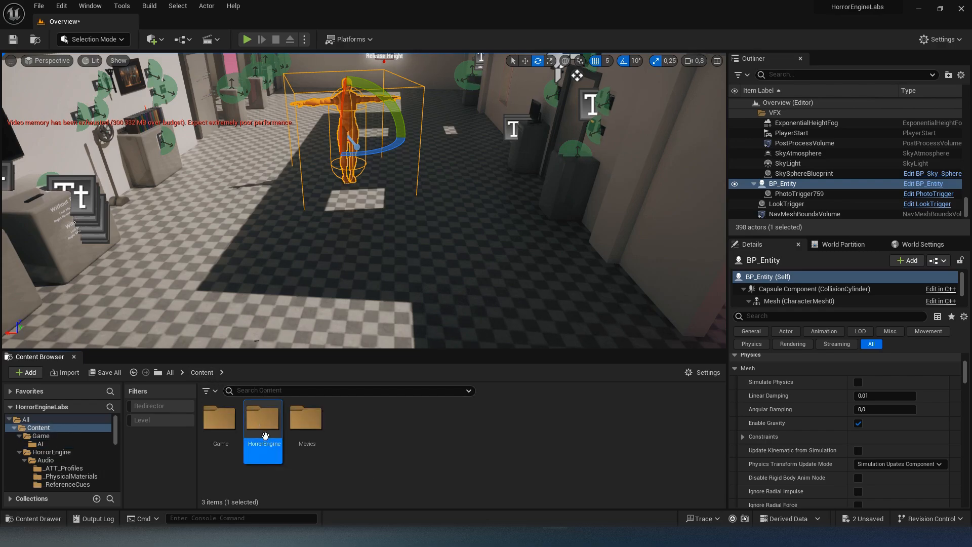
pyautogui.doubleClick(263, 417)
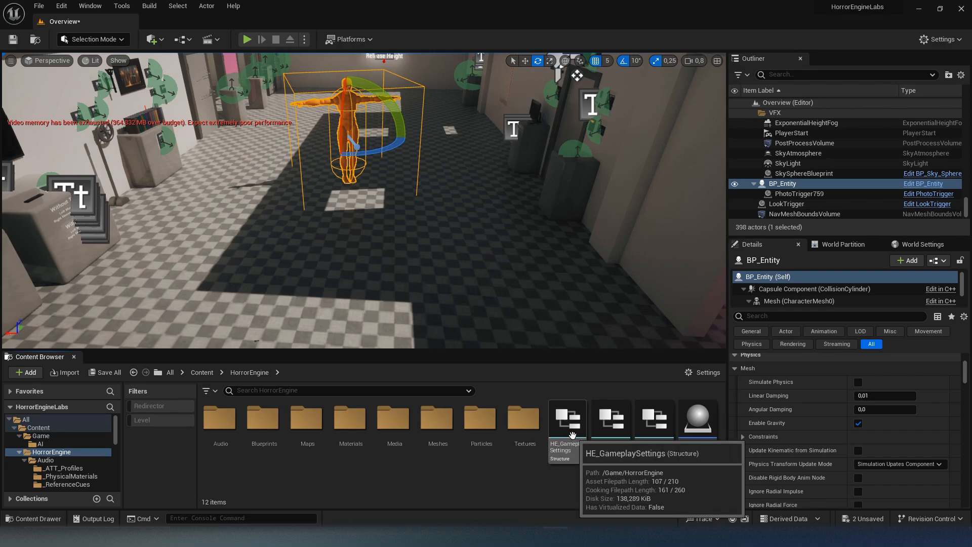
pyautogui.doubleClick(566, 418)
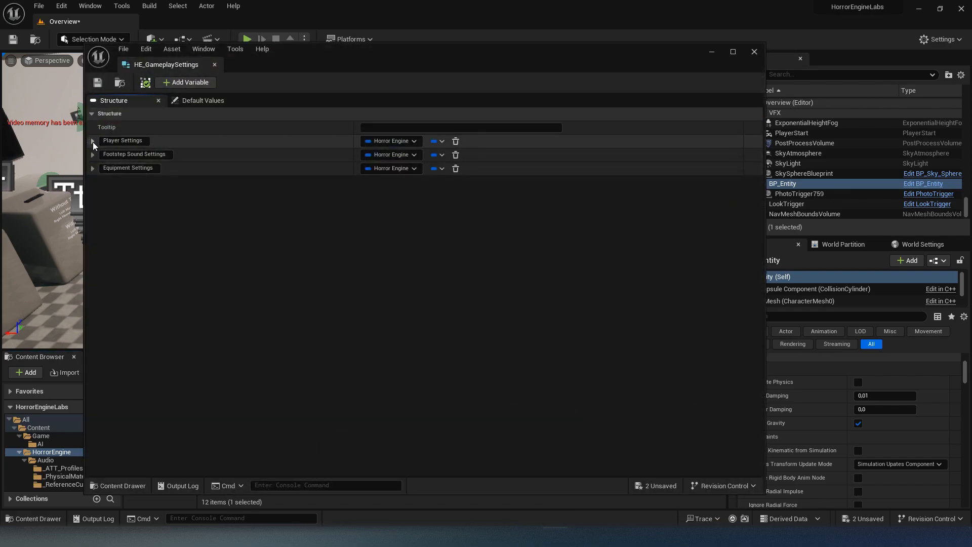
pyautogui.click(93, 141)
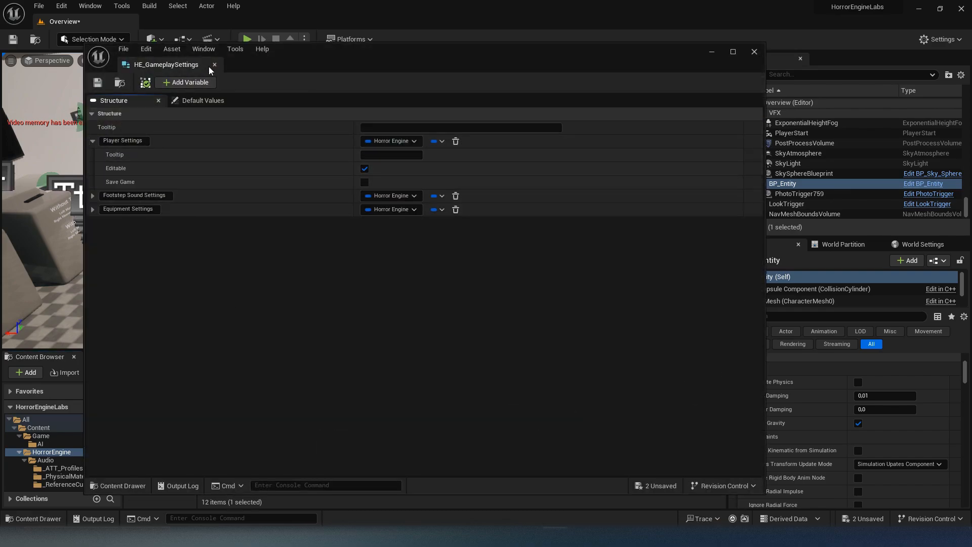
pyautogui.click(754, 52)
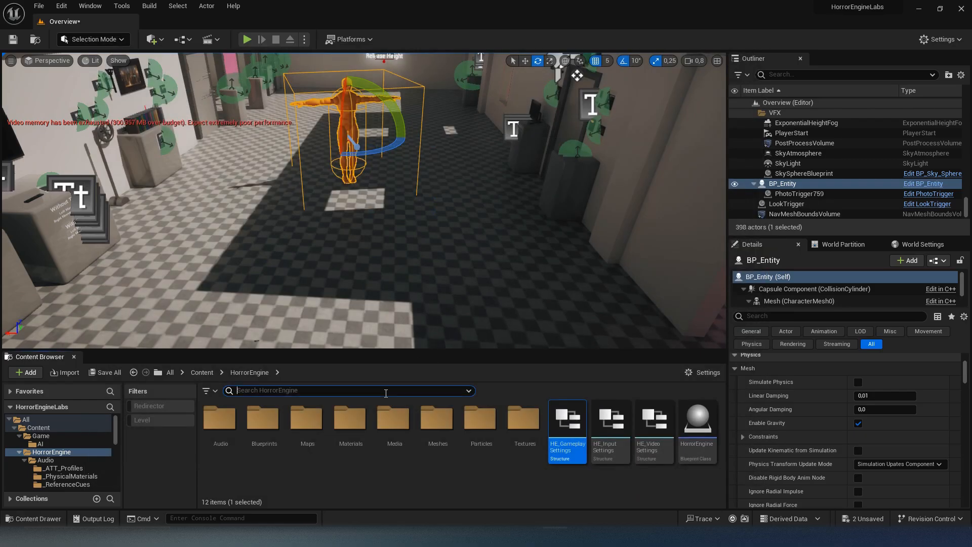
pyautogui.write('player')
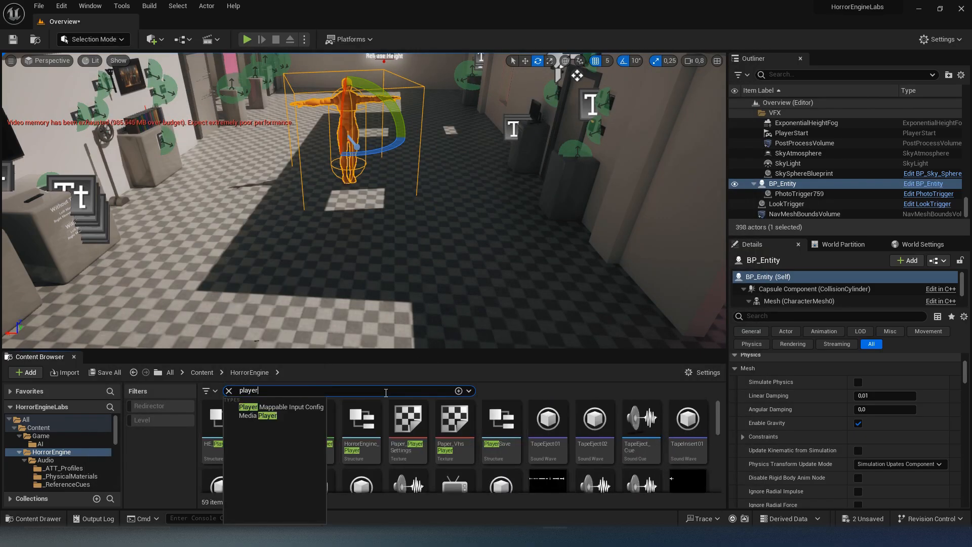
pyautogui.click(361, 418)
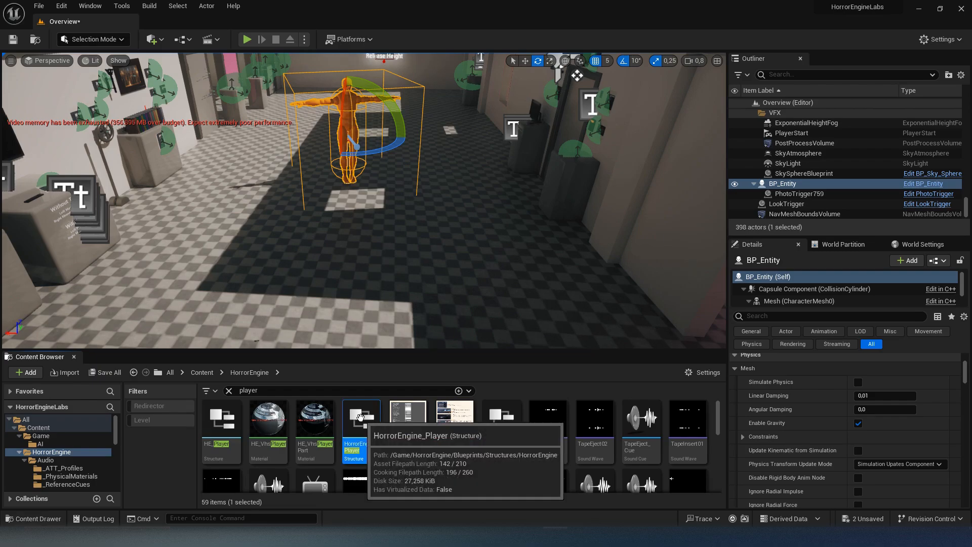
pyautogui.doubleClick(354, 418)
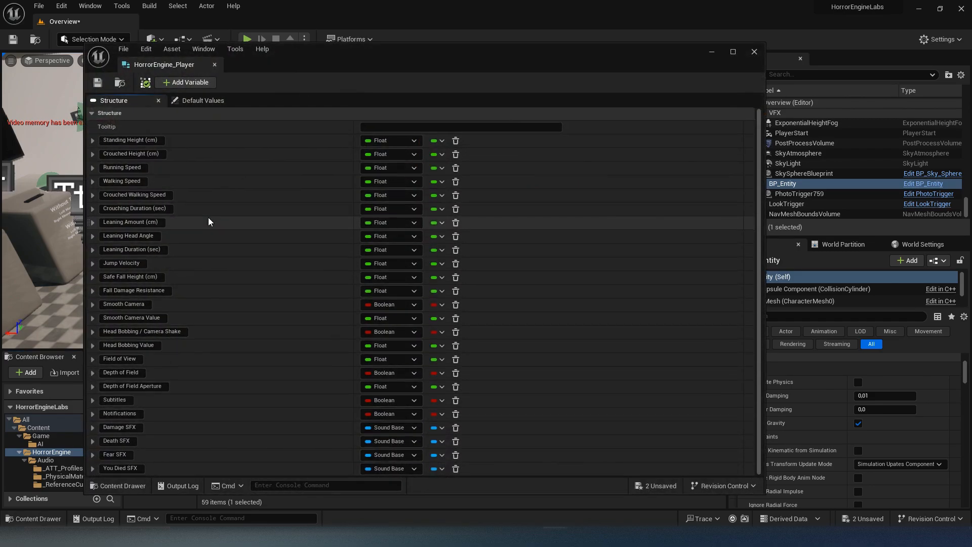
pyautogui.moveTo(215, 65)
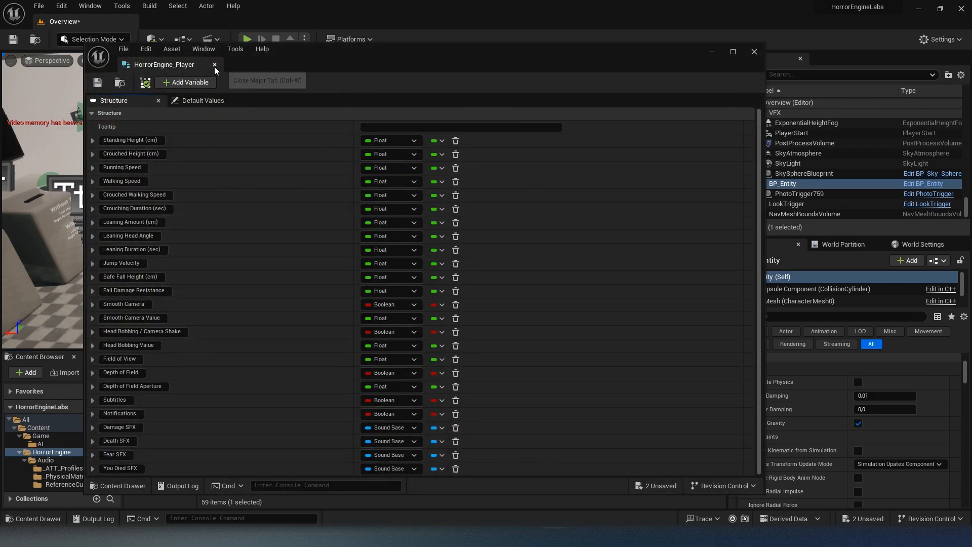
pyautogui.click(214, 65)
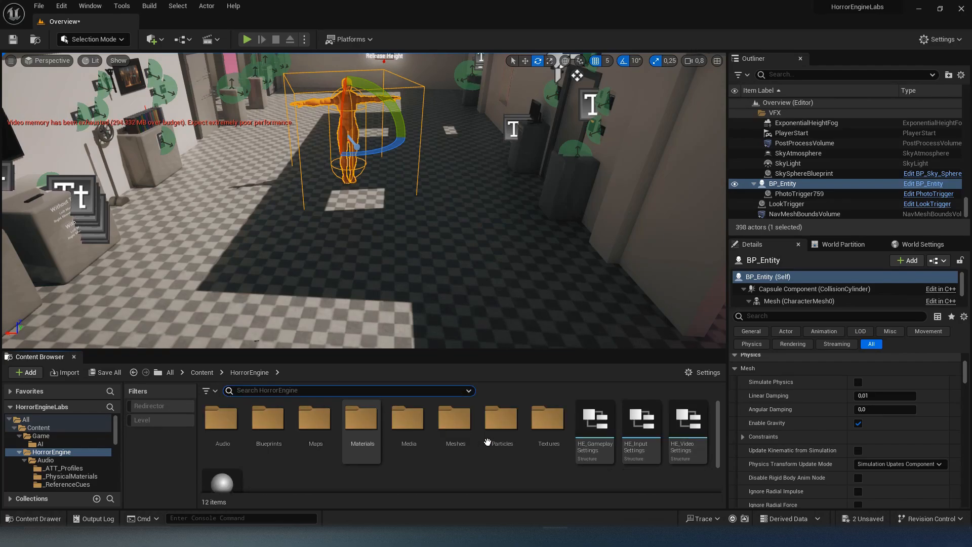
pyautogui.moveTo(593, 427)
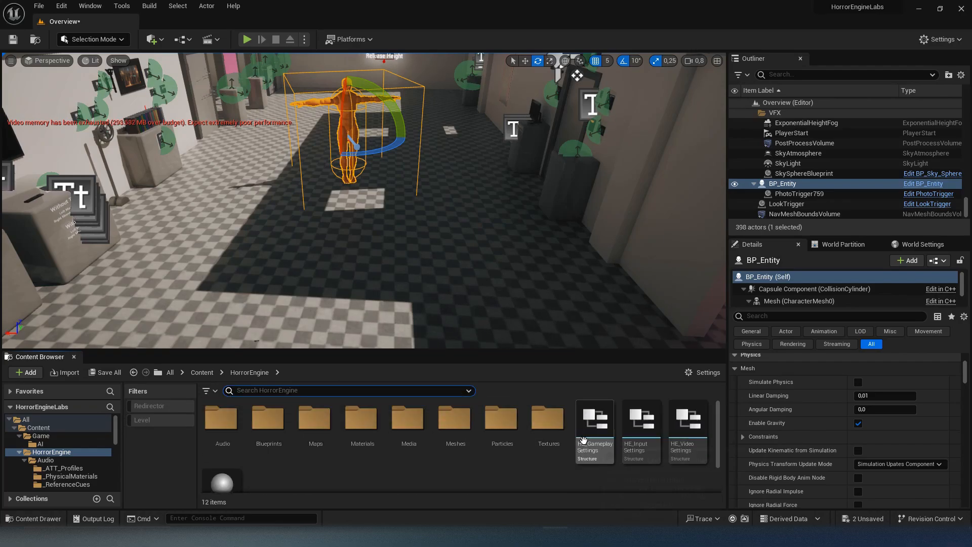
# Step: Inspect the Glowstick defaults under Equipment Settings in HE_GameplaySettings' Default Values
pyautogui.doubleClick(593, 422)
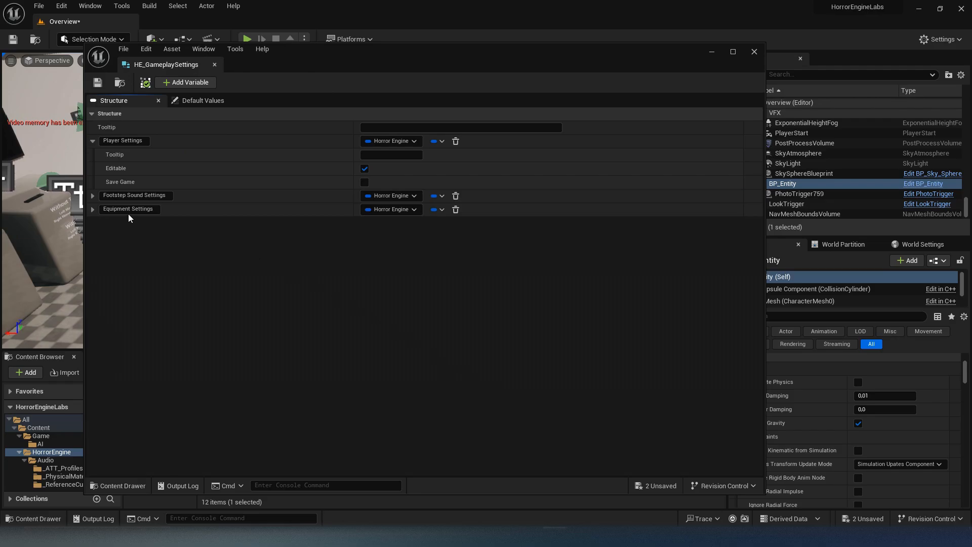
pyautogui.click(203, 101)
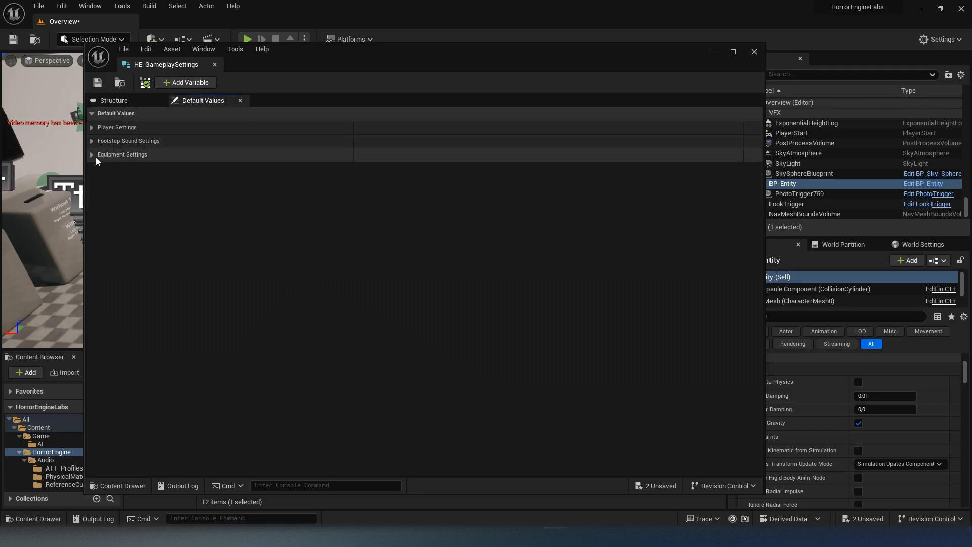
pyautogui.click(92, 154)
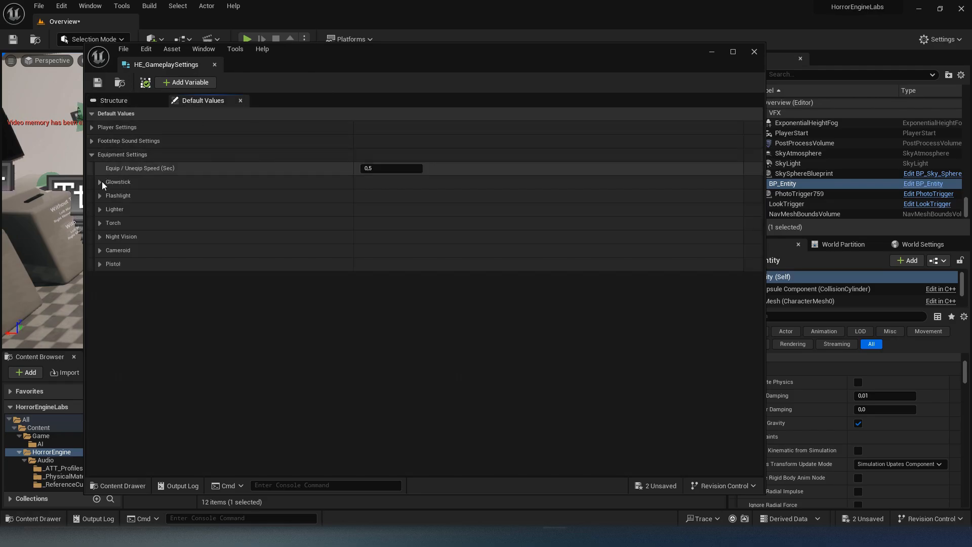
pyautogui.click(100, 251)
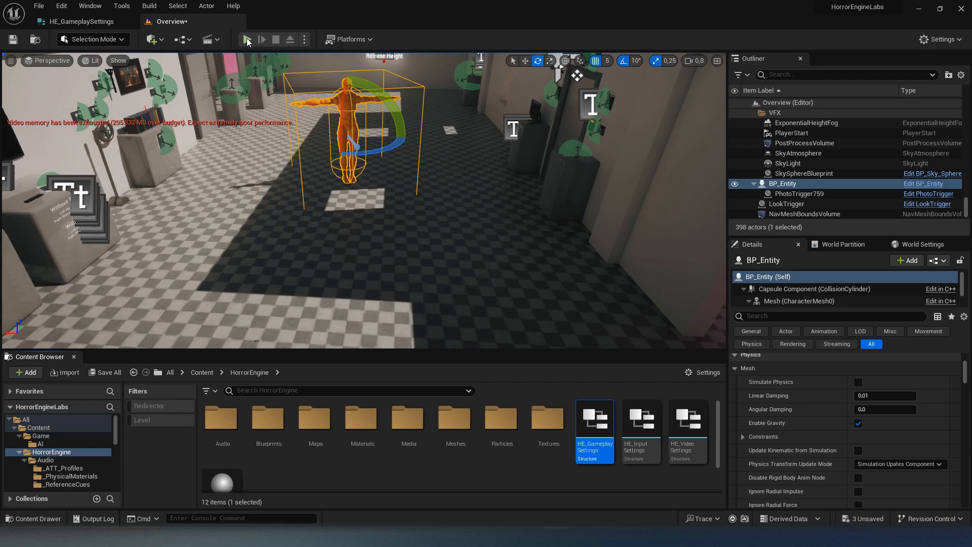
# Step: Launch a Play-in-Editor session to test the level with the AI entity
pyautogui.click(247, 40)
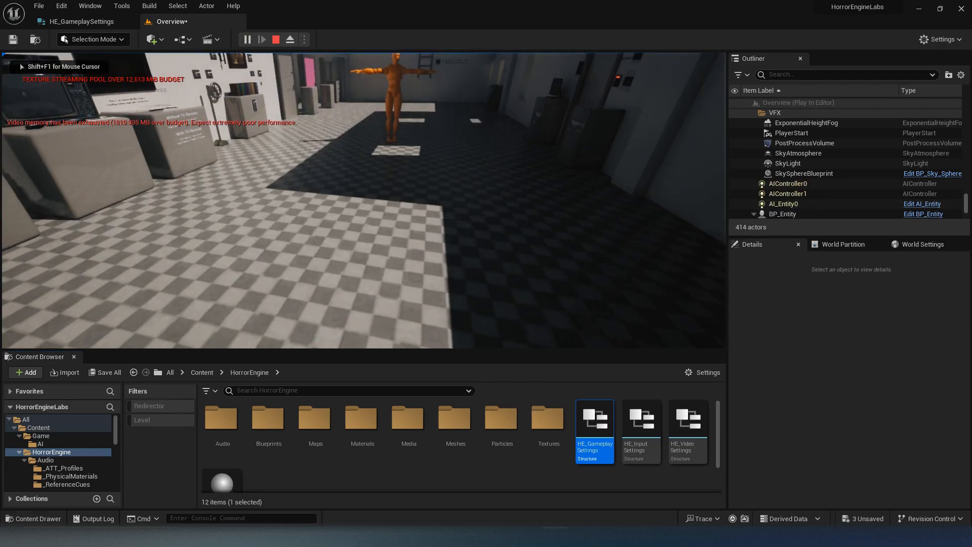